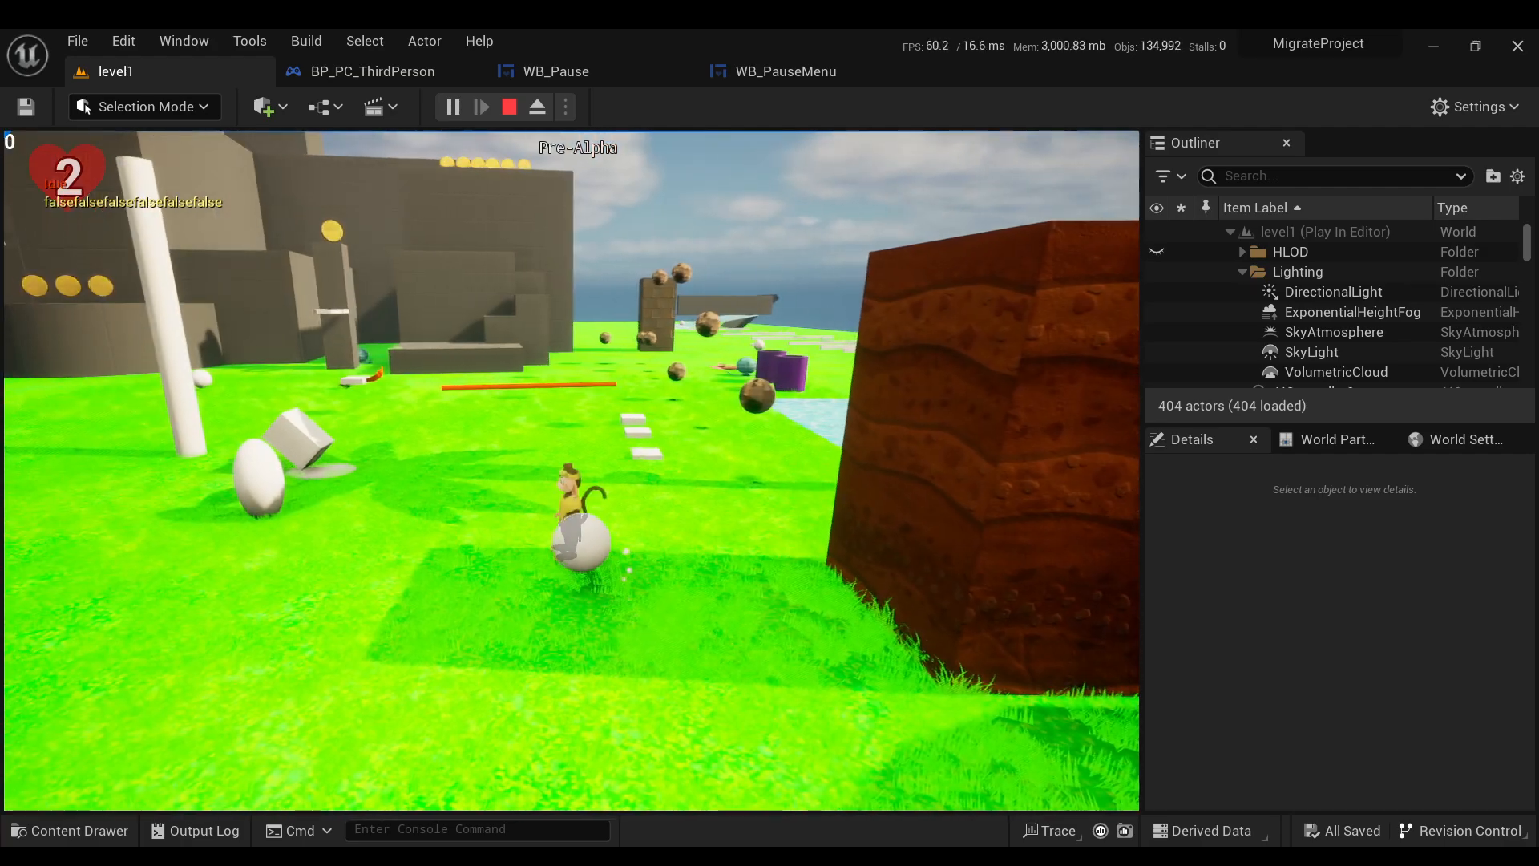
# - Stop the test play and show WB_PauseMenu's Designer layout with missions, idols and options
pyautogui.click(555, 70)
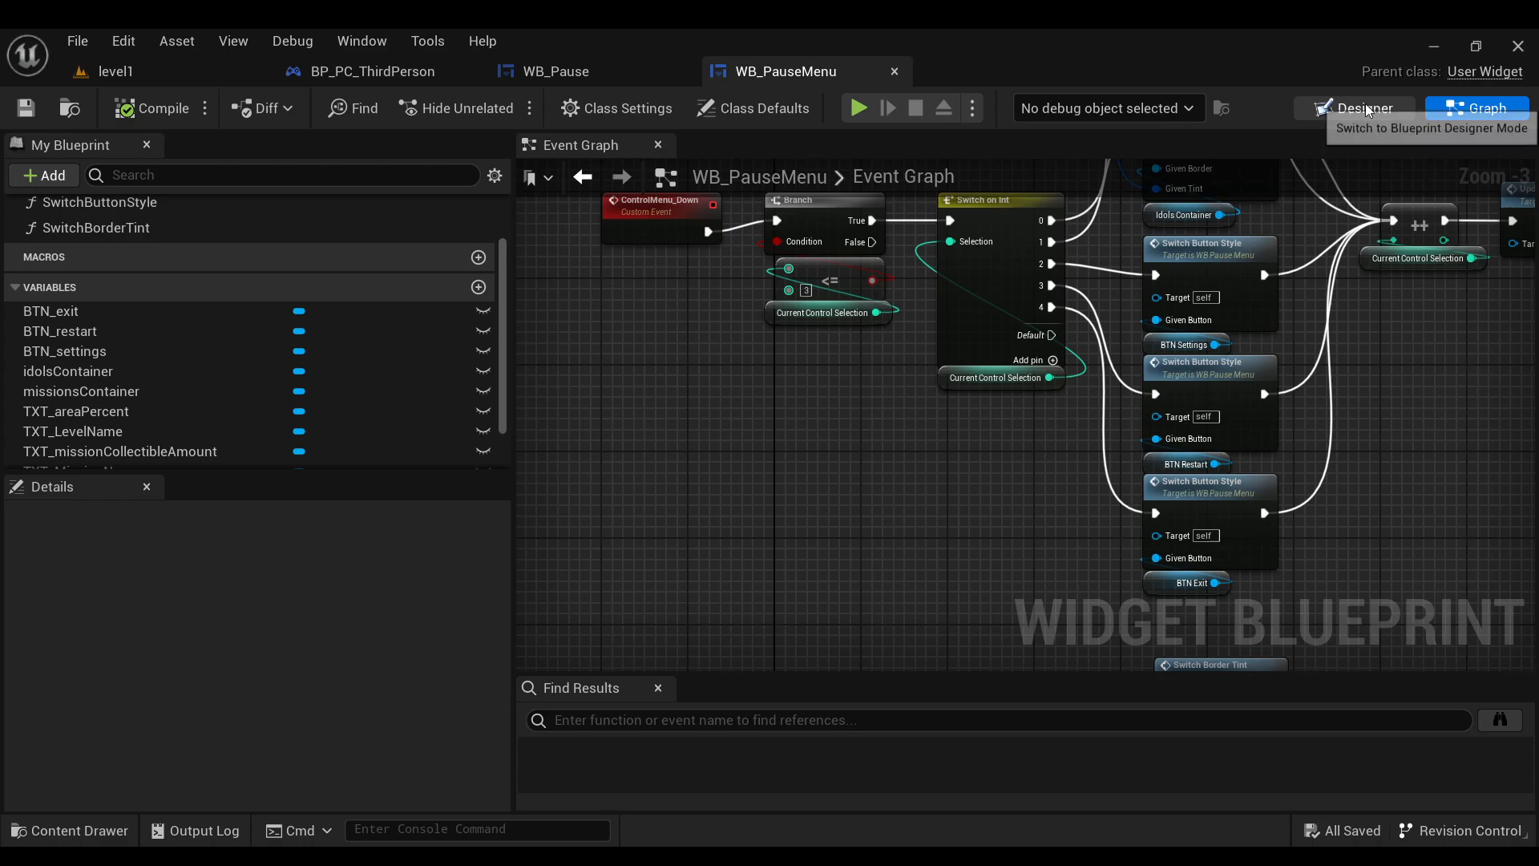
pyautogui.click(1356, 108)
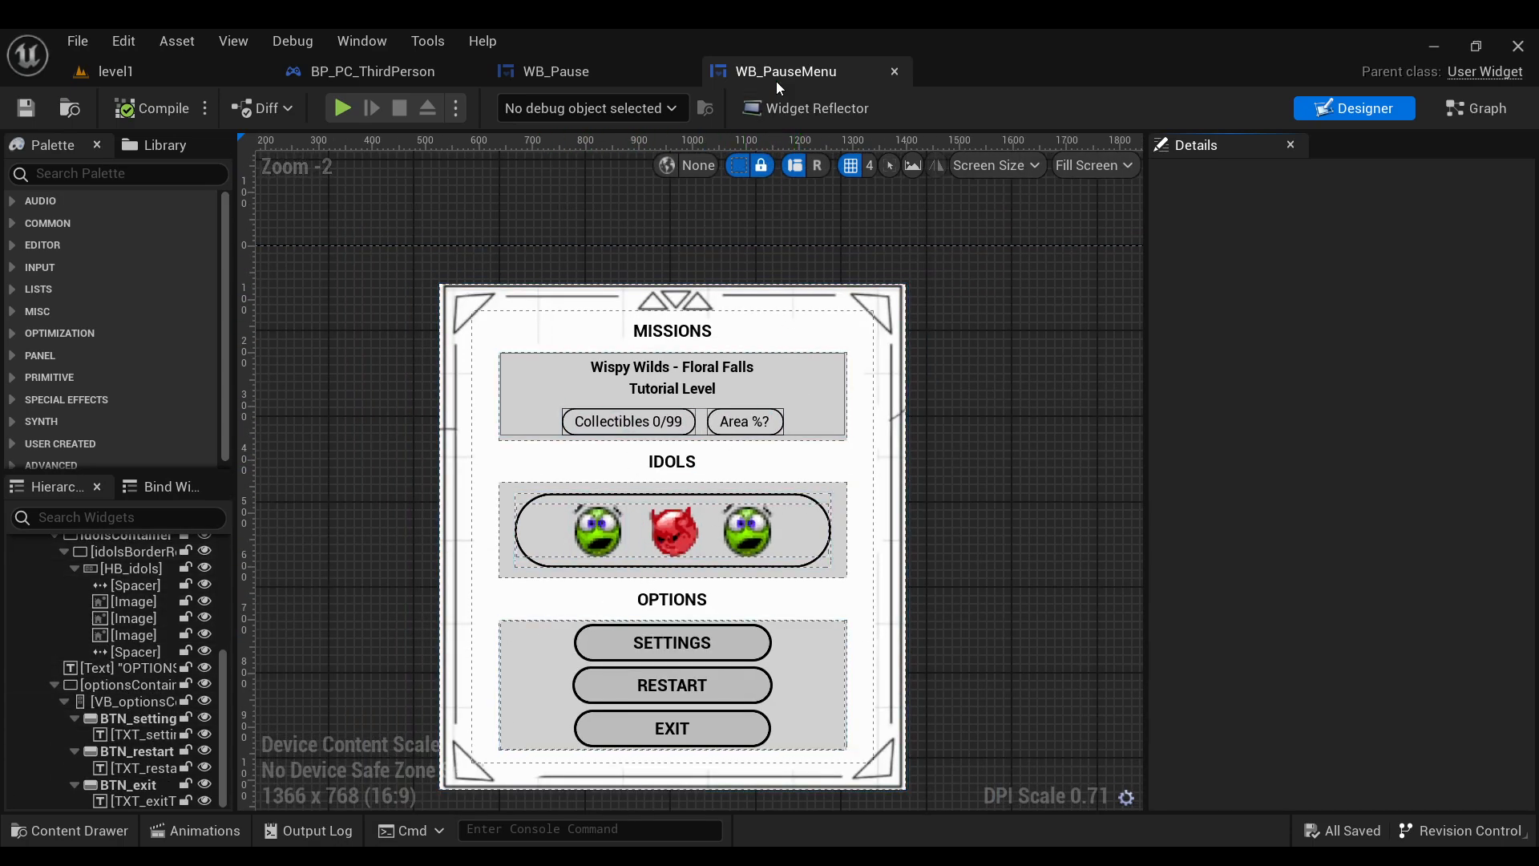
# - Review WB_Pause's pauseWidgetSwitcher in the hierarchy, checking its graph and layout
pyautogui.click(556, 70)
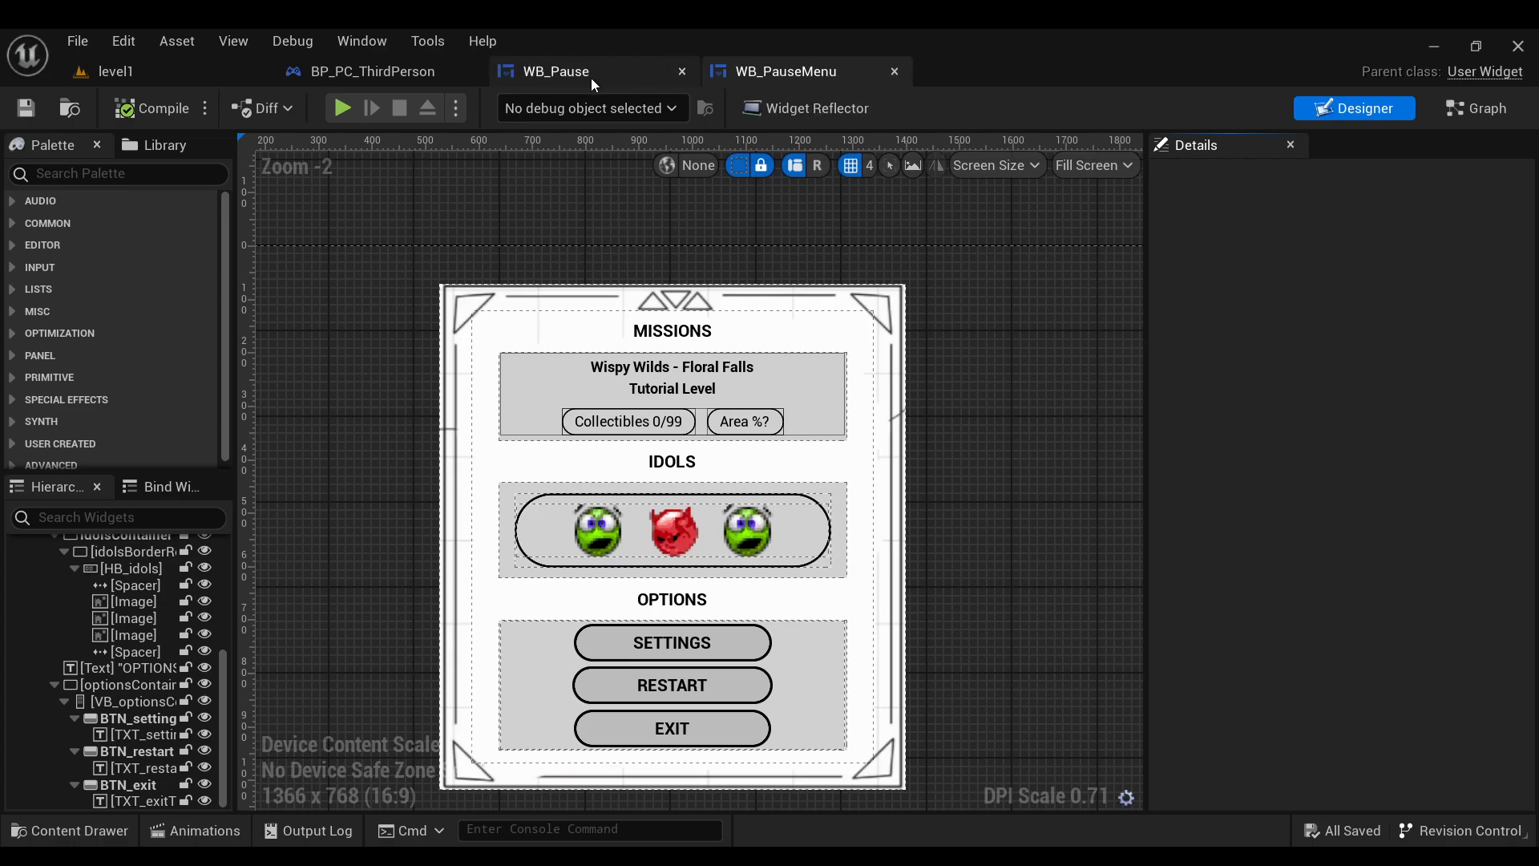
pyautogui.moveTo(565, 71)
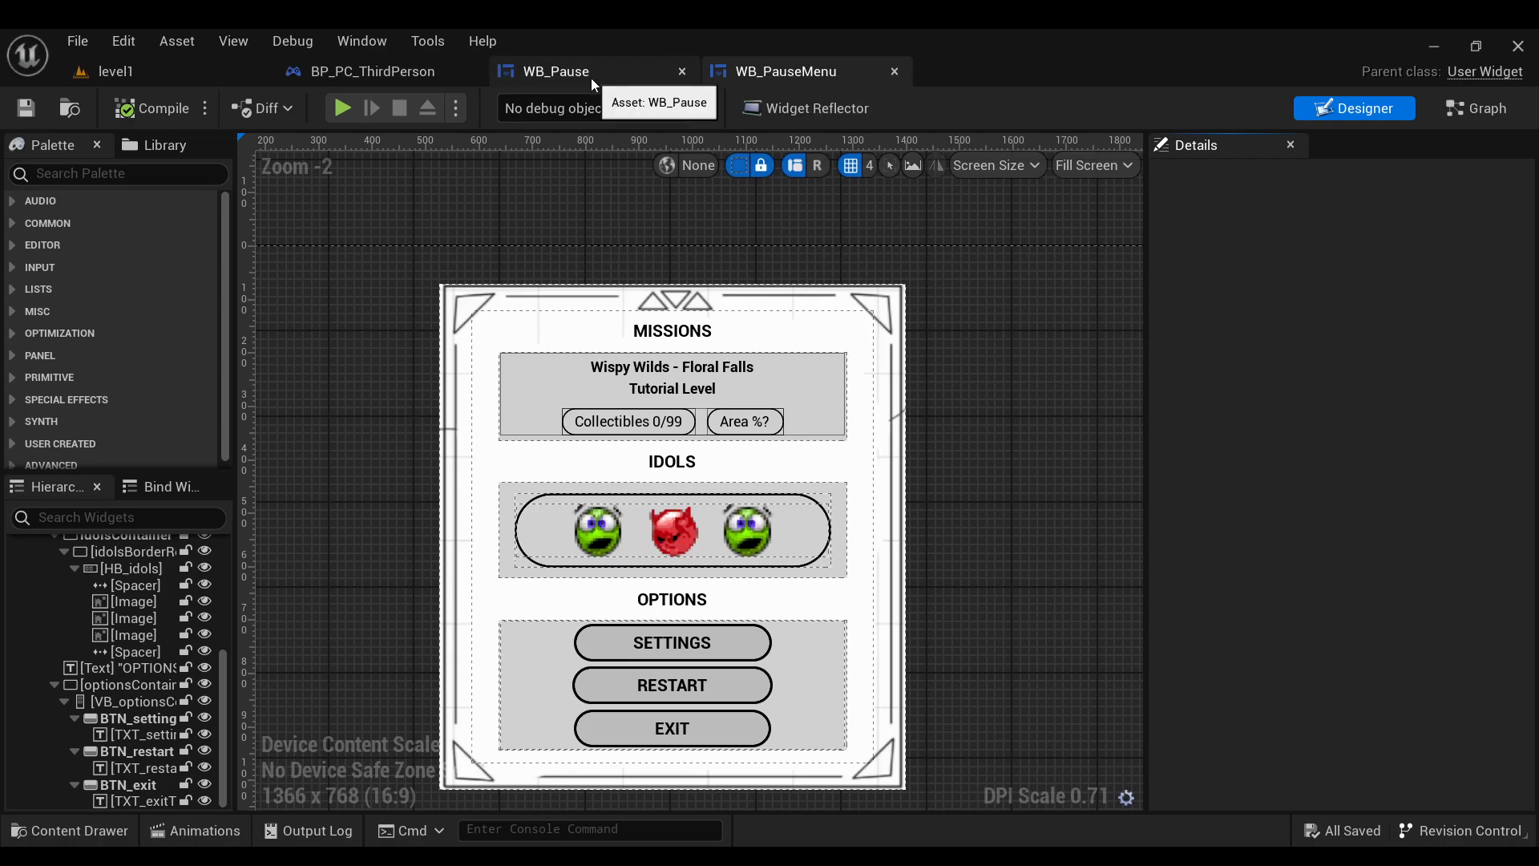
pyautogui.click(1475, 107)
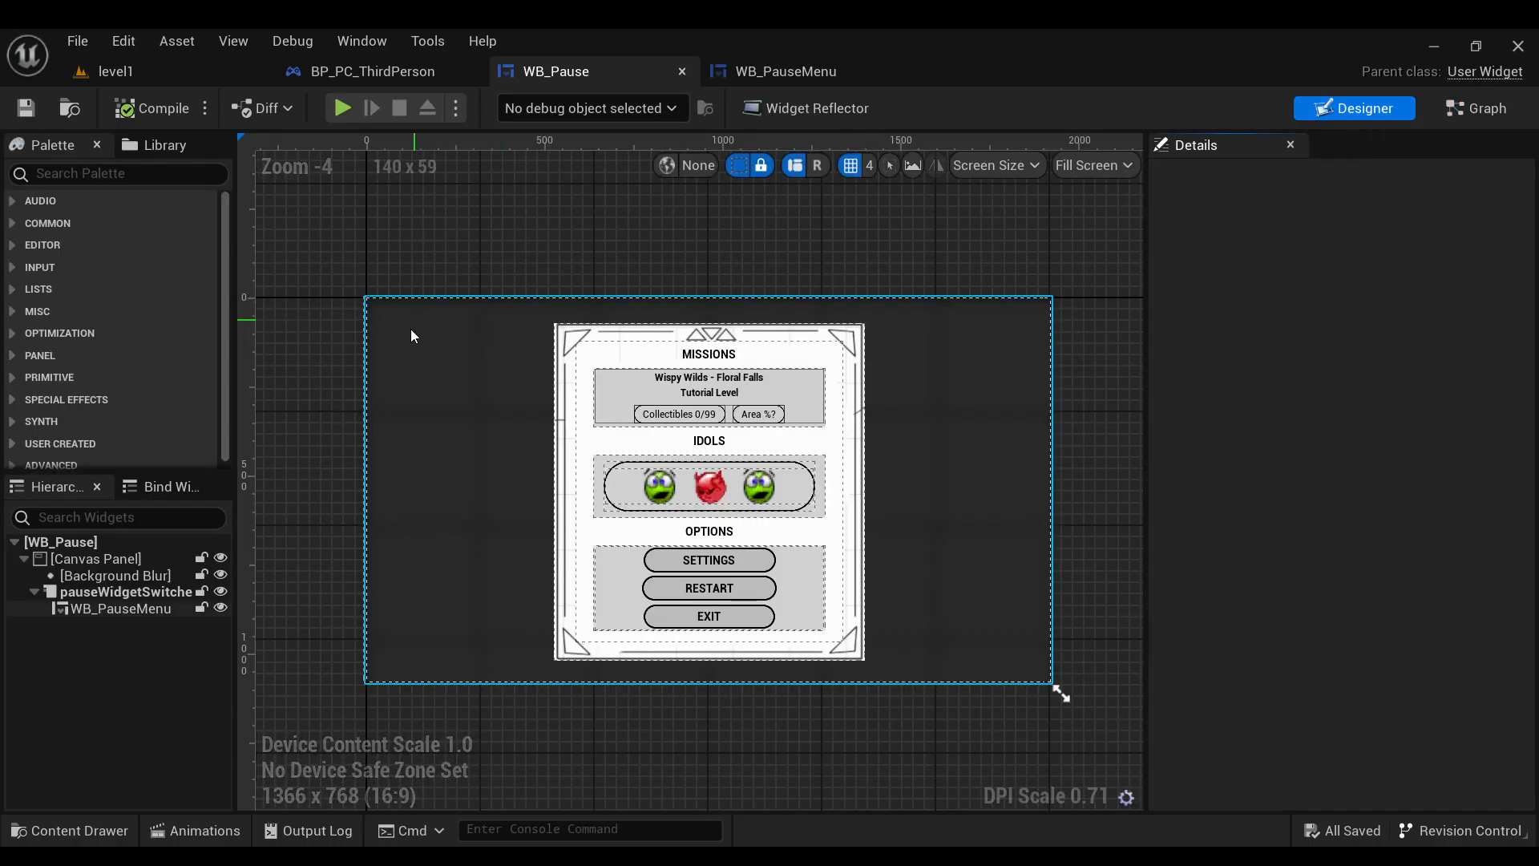
pyautogui.click(125, 592)
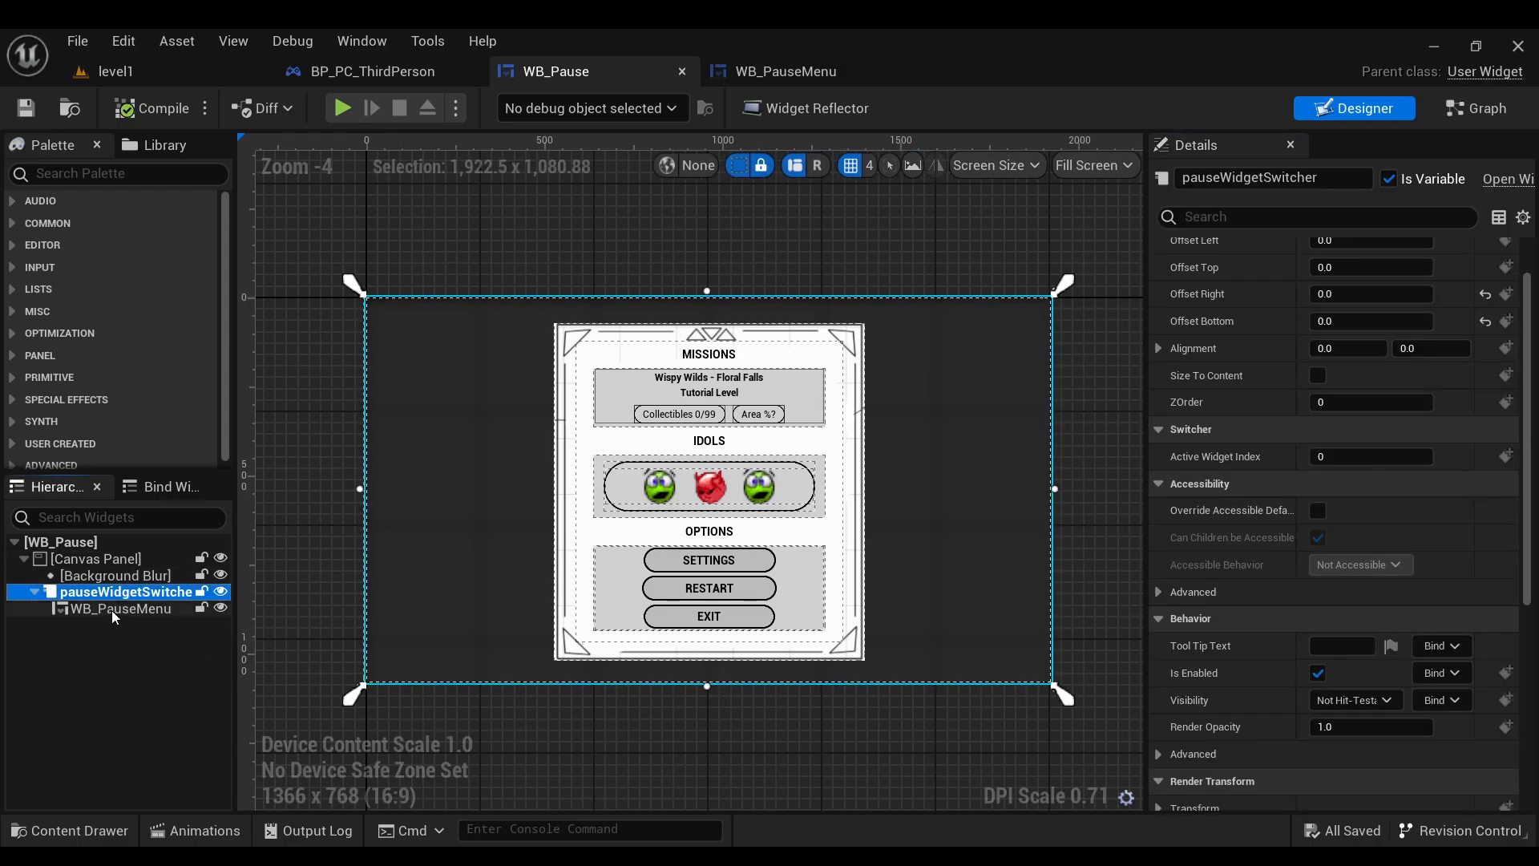
pyautogui.click(120, 609)
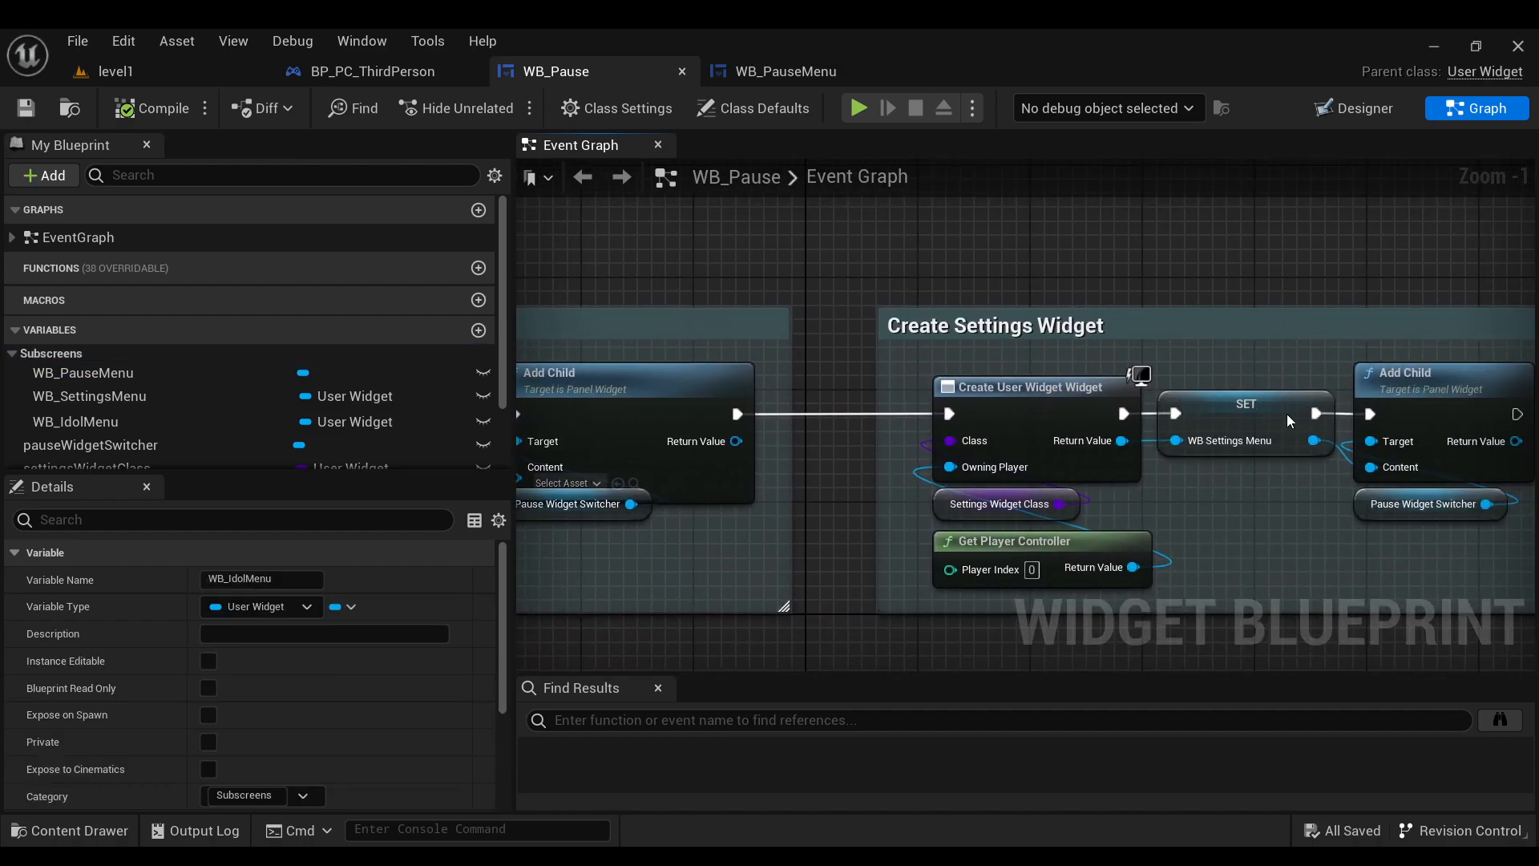
pyautogui.click(1363, 108)
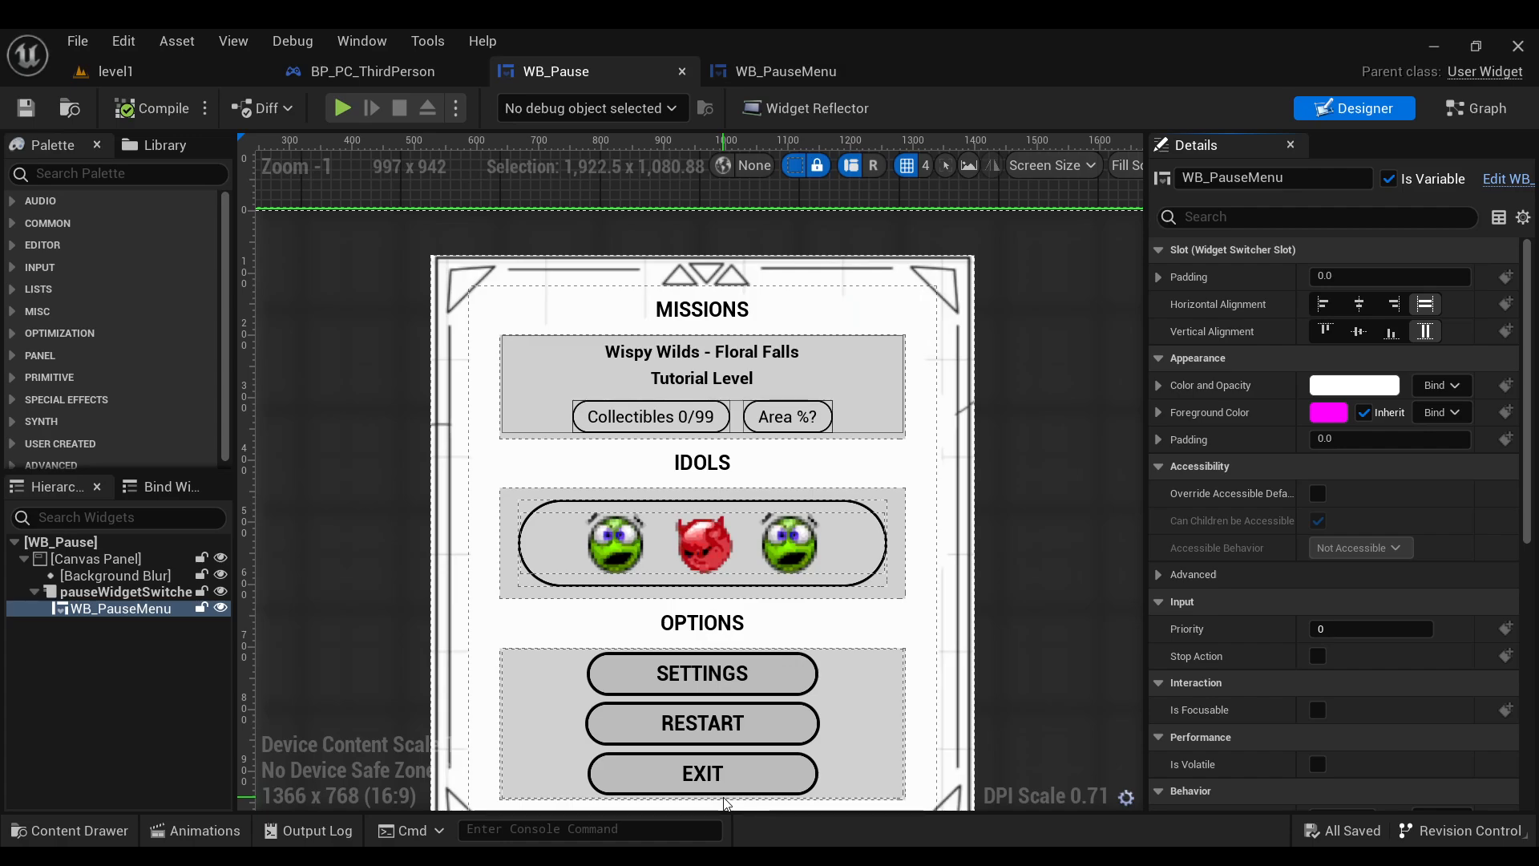
# - Check the switcher's active index and the WB_PauseMenu child in the pause layout
pyautogui.scroll(-3)
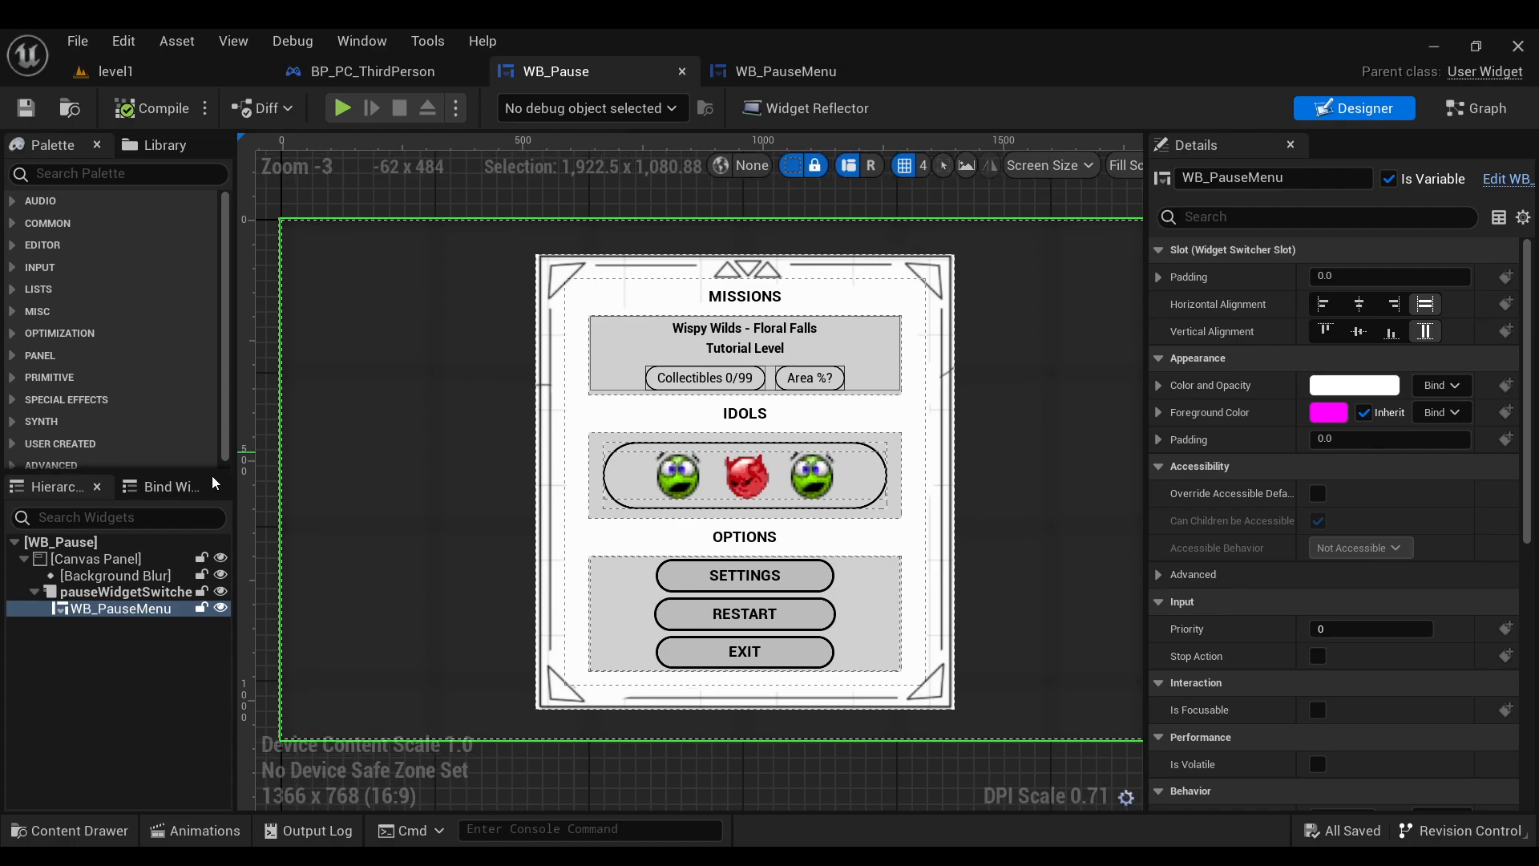
pyautogui.click(125, 591)
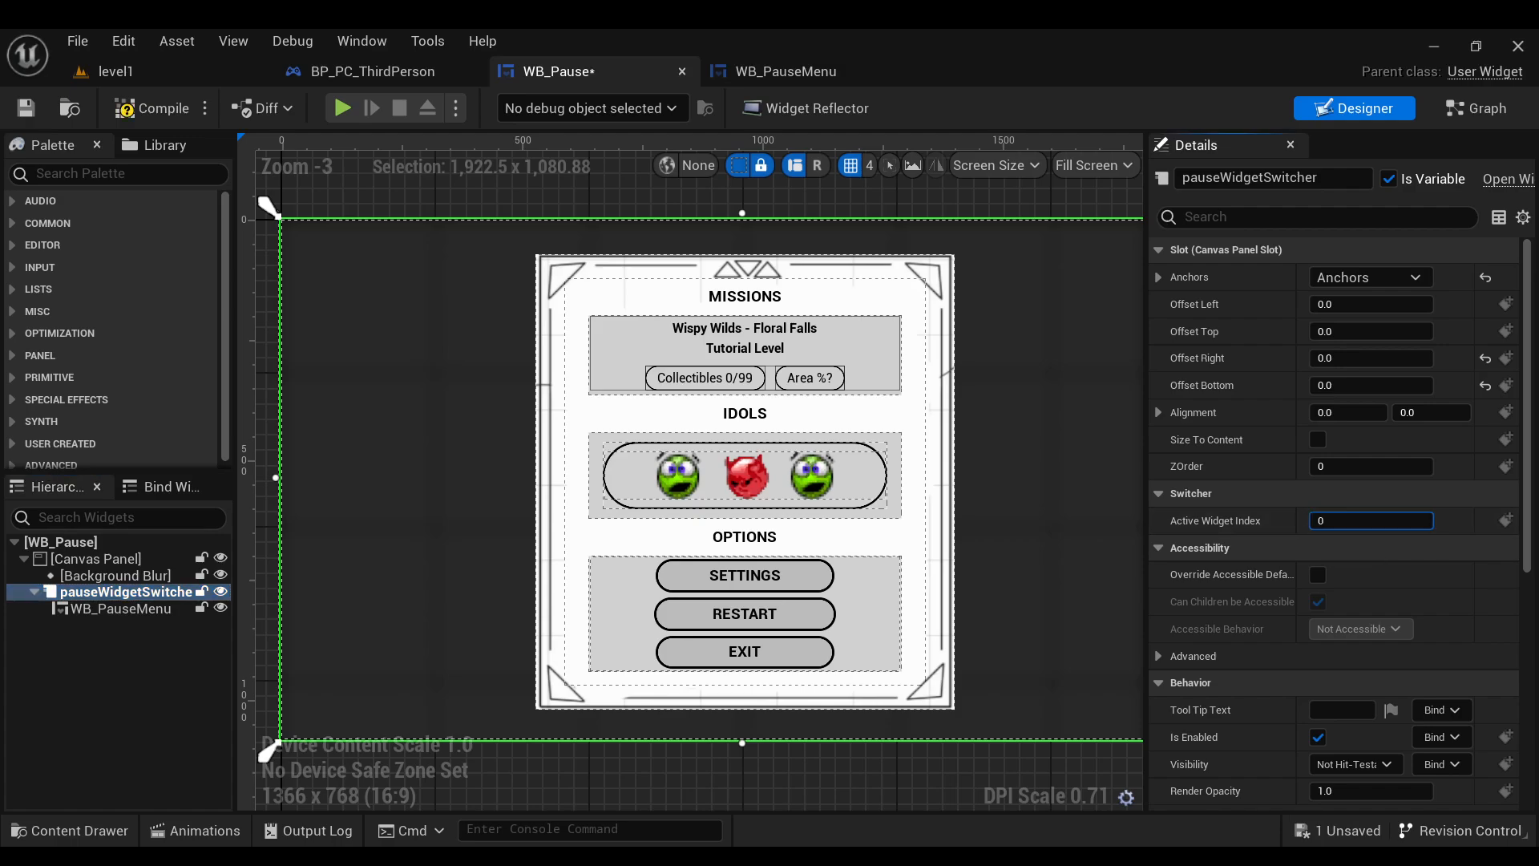
pyautogui.click(1368, 520)
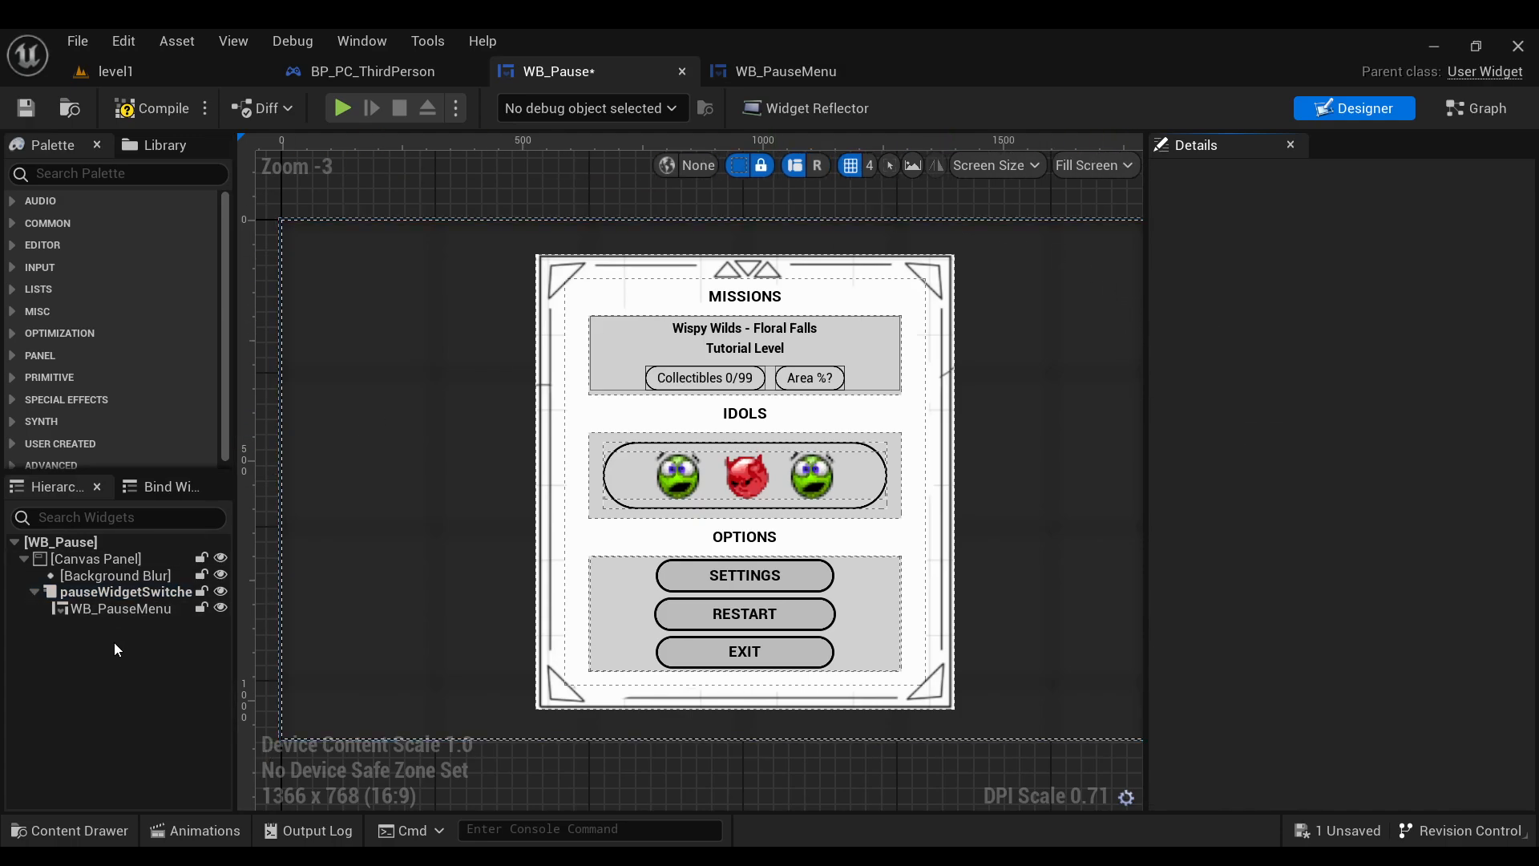
pyautogui.scroll(-3)
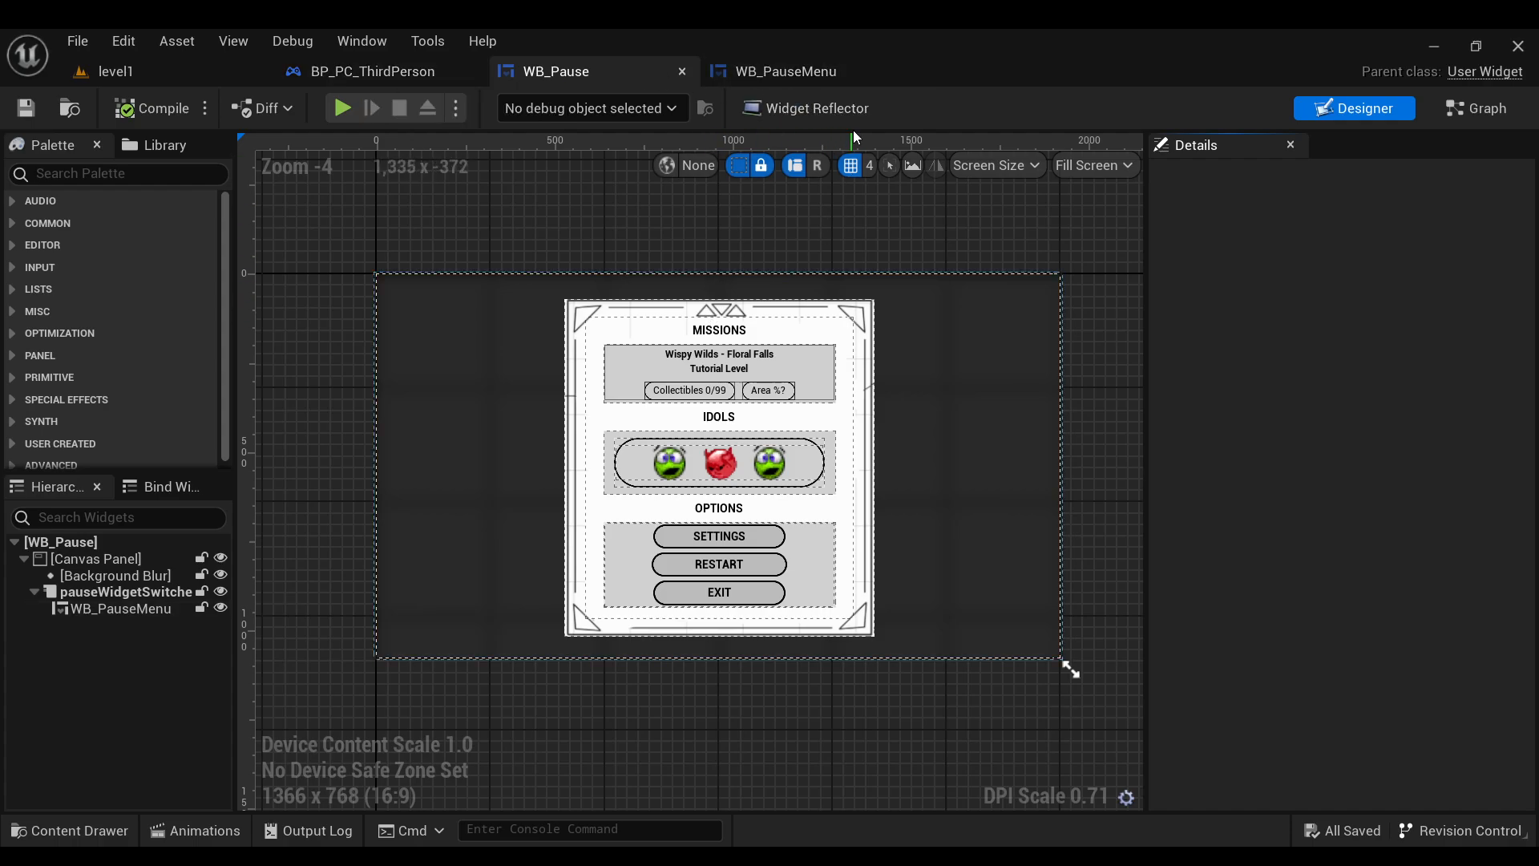
pyautogui.moveTo(592, 142)
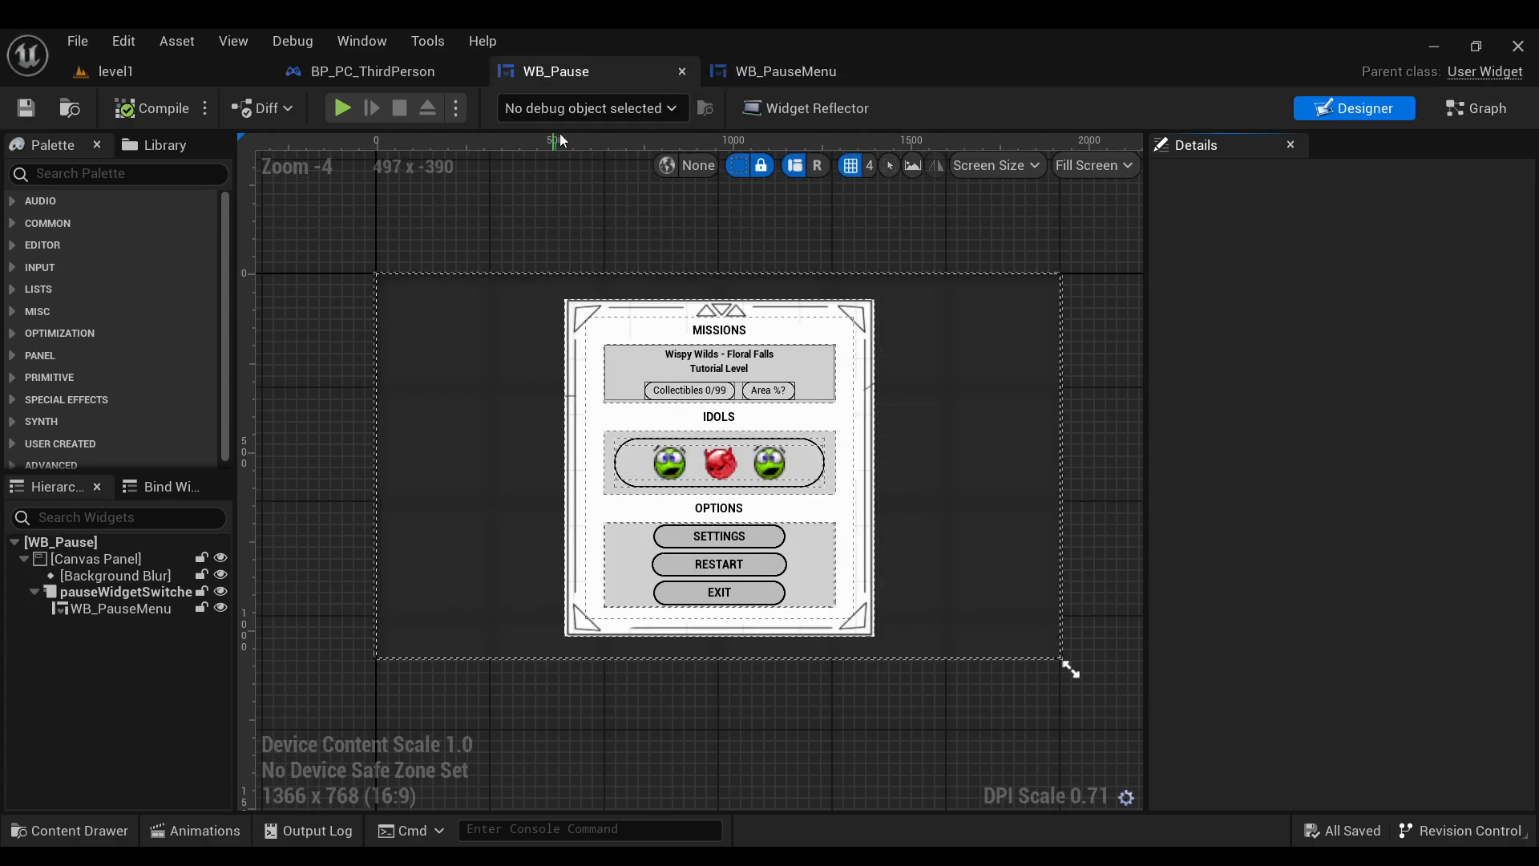
# - Show BP_PC_ThirdPerson's Paused Menu Movement graph switching on the pause widget index
pyautogui.click(373, 70)
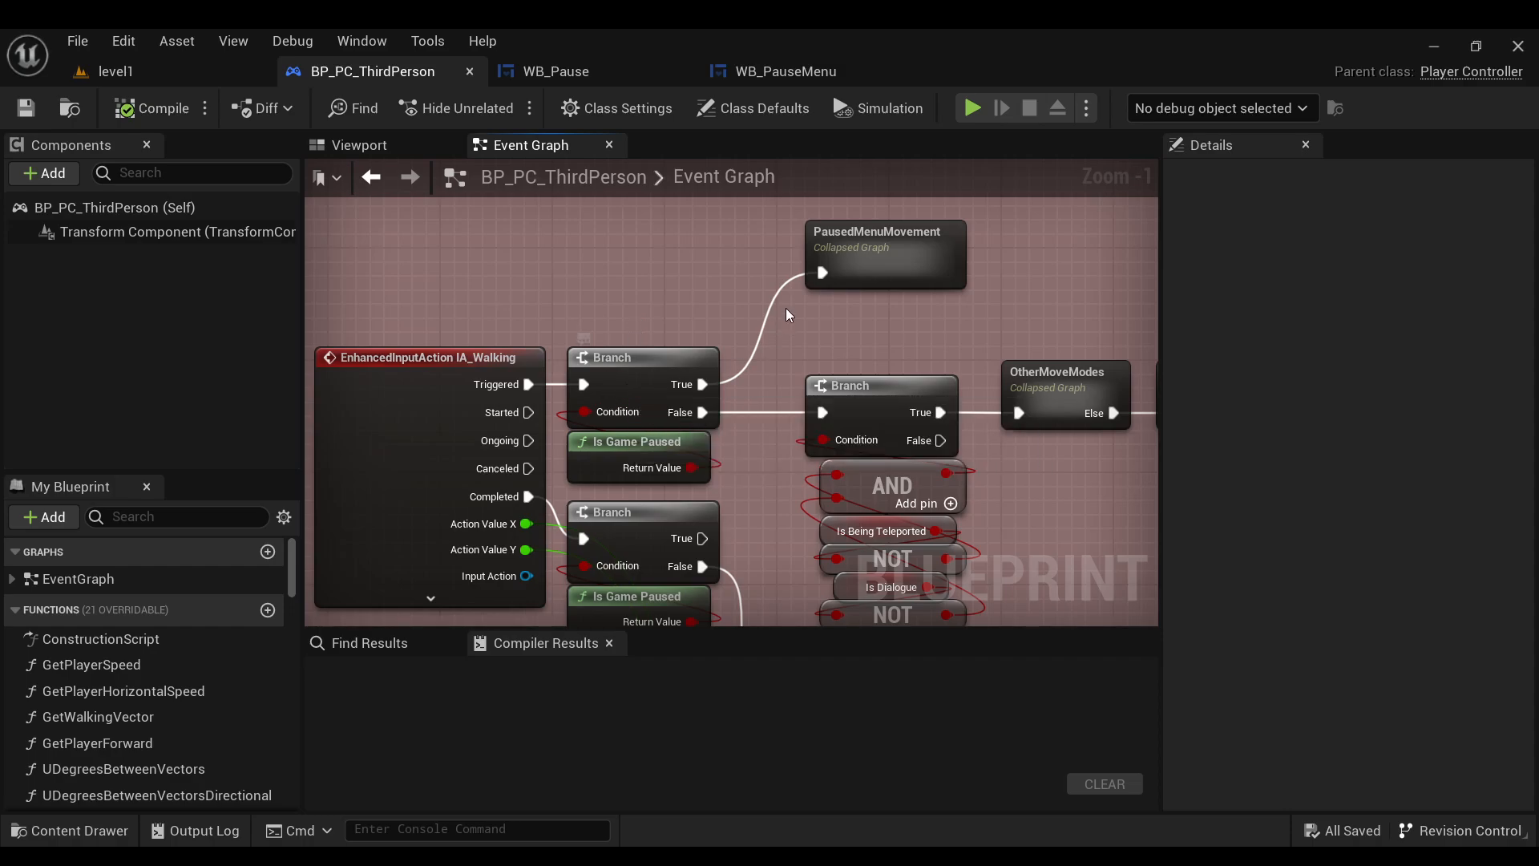
pyautogui.doubleClick(882, 253)
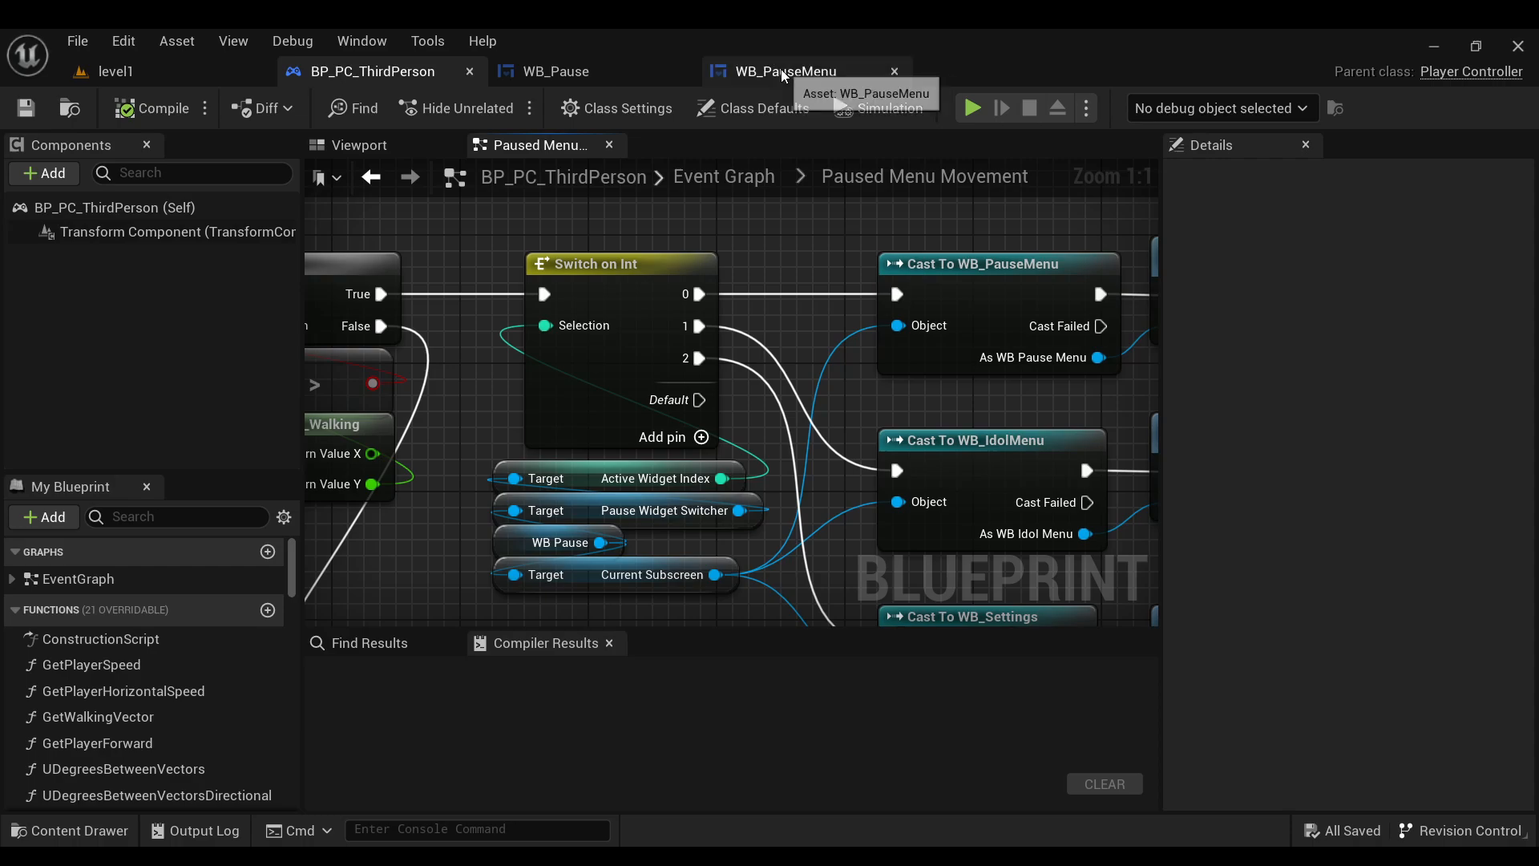
# - Inspect the ControlMenu_Up event, search Set Style actions and reach SwitchButtonStyle
pyautogui.click(783, 71)
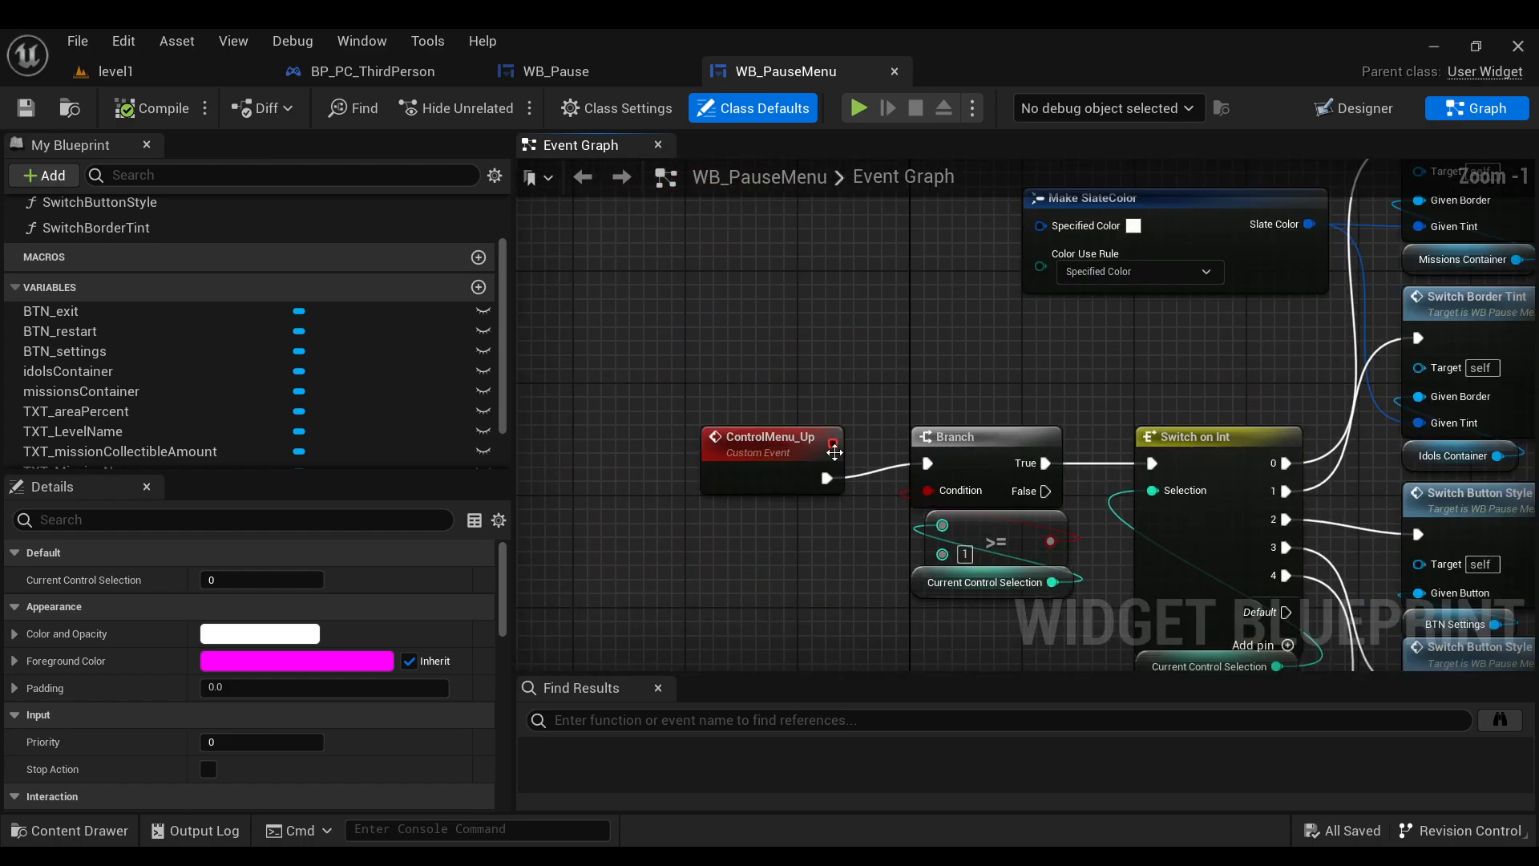
pyautogui.scroll(-3)
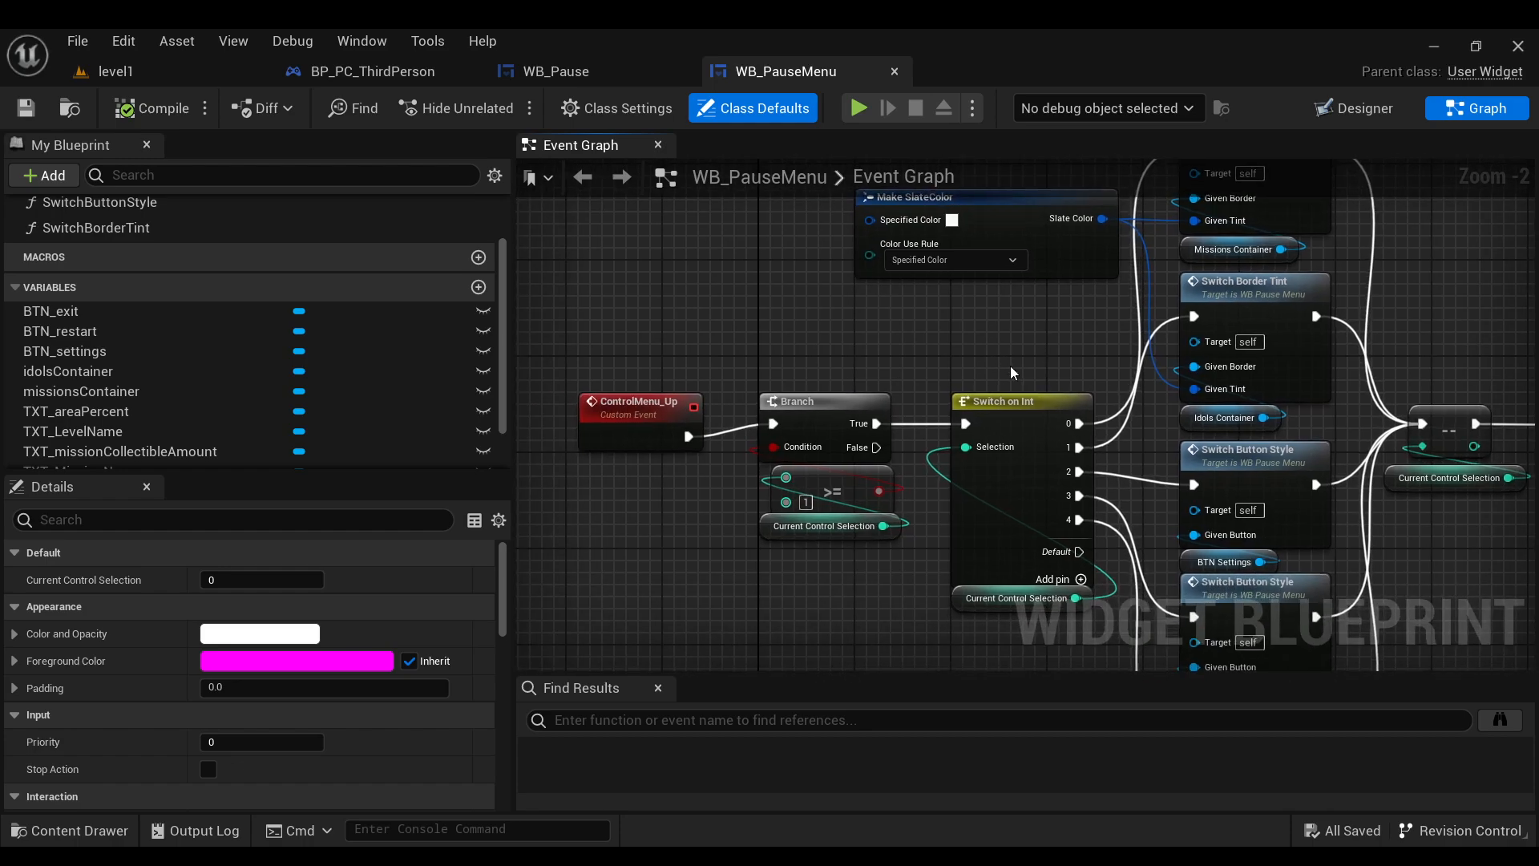
pyautogui.moveTo(994, 371)
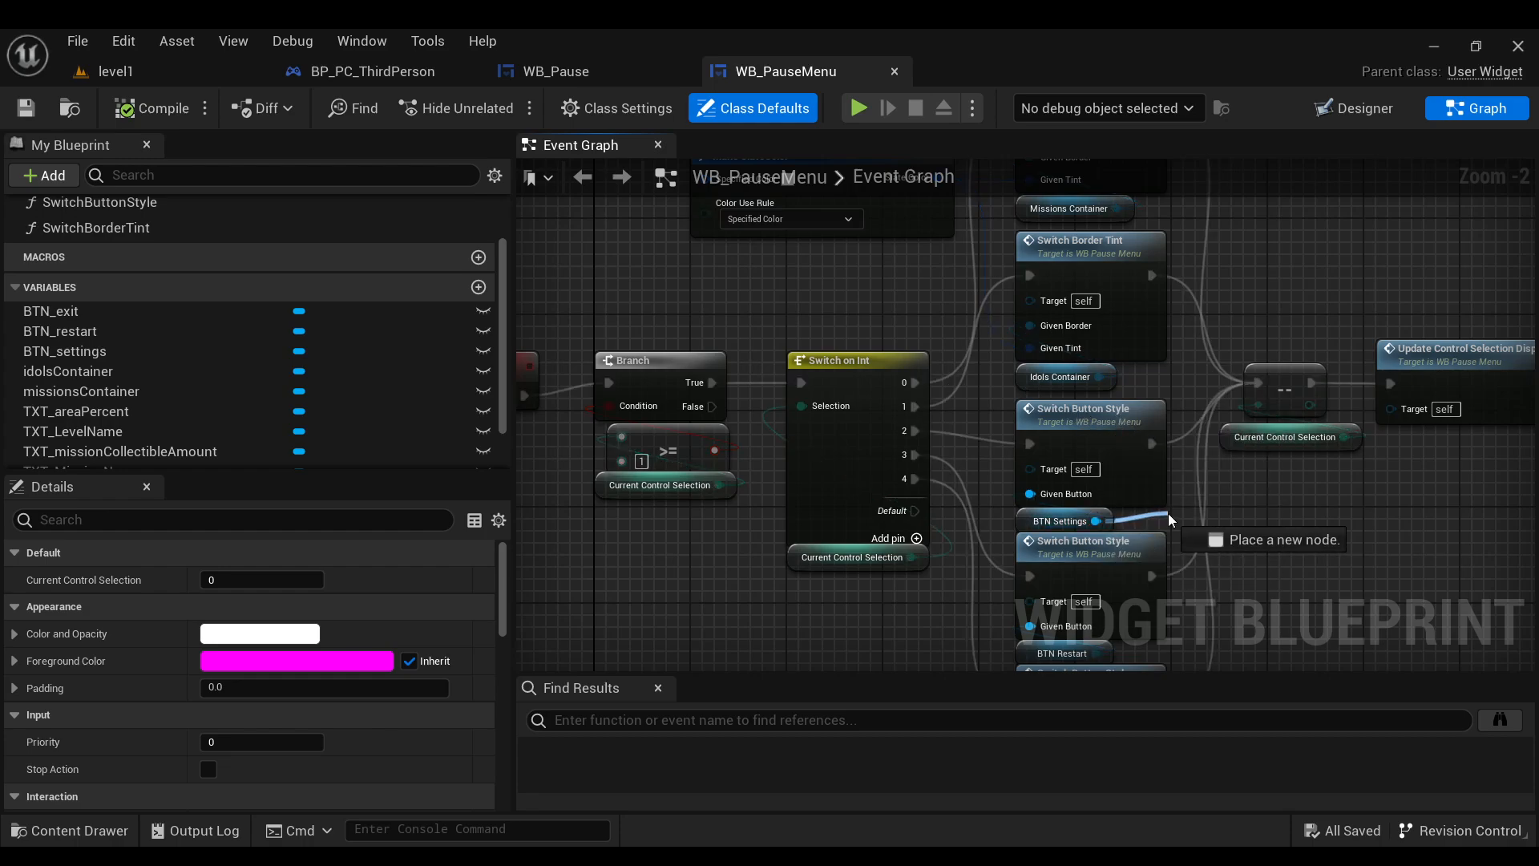
pyautogui.write('set')
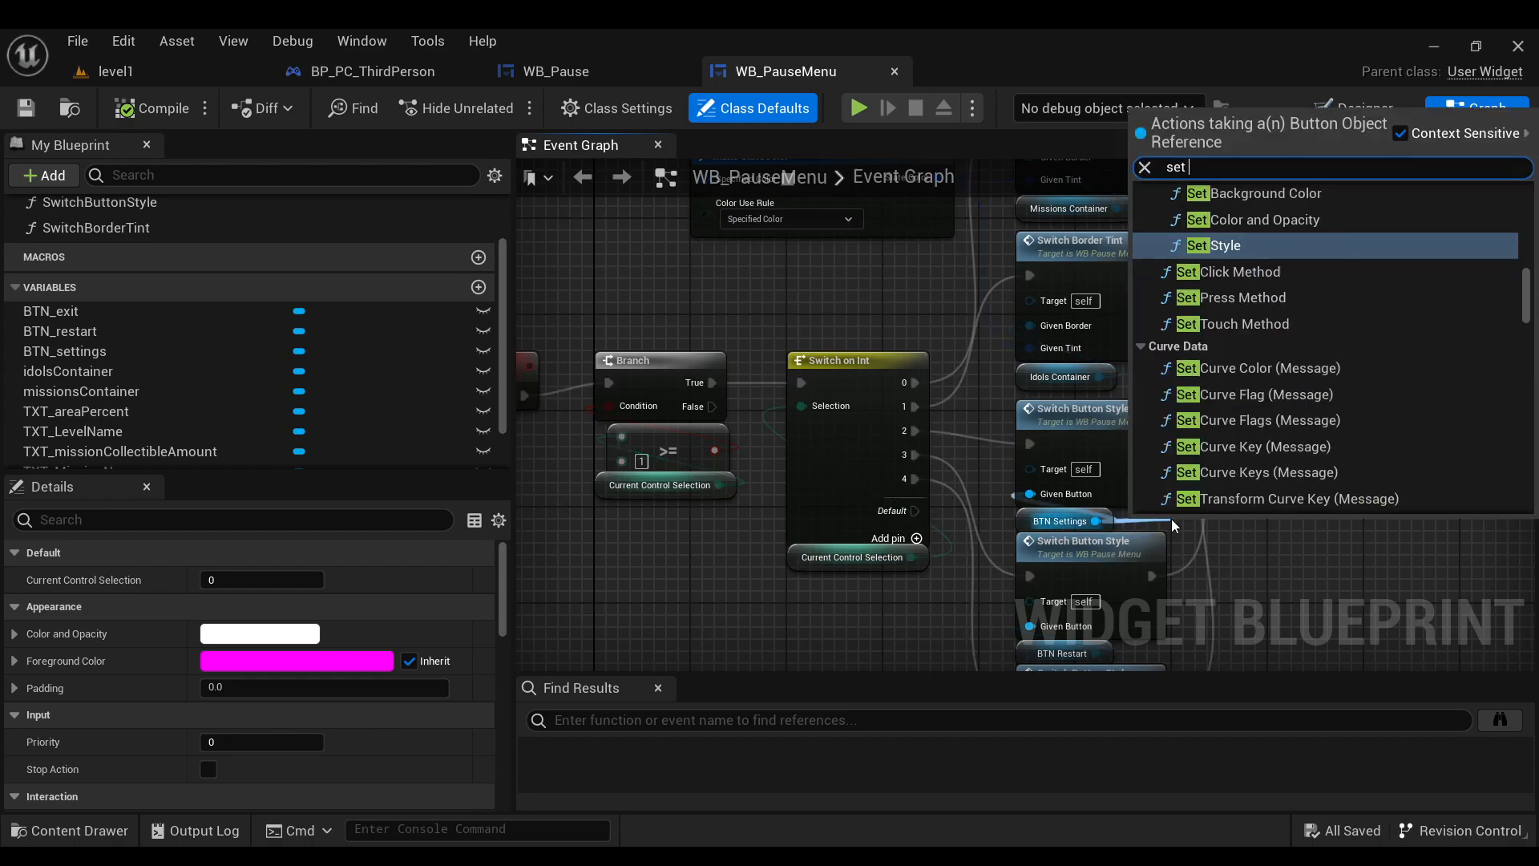
pyautogui.write('ho')
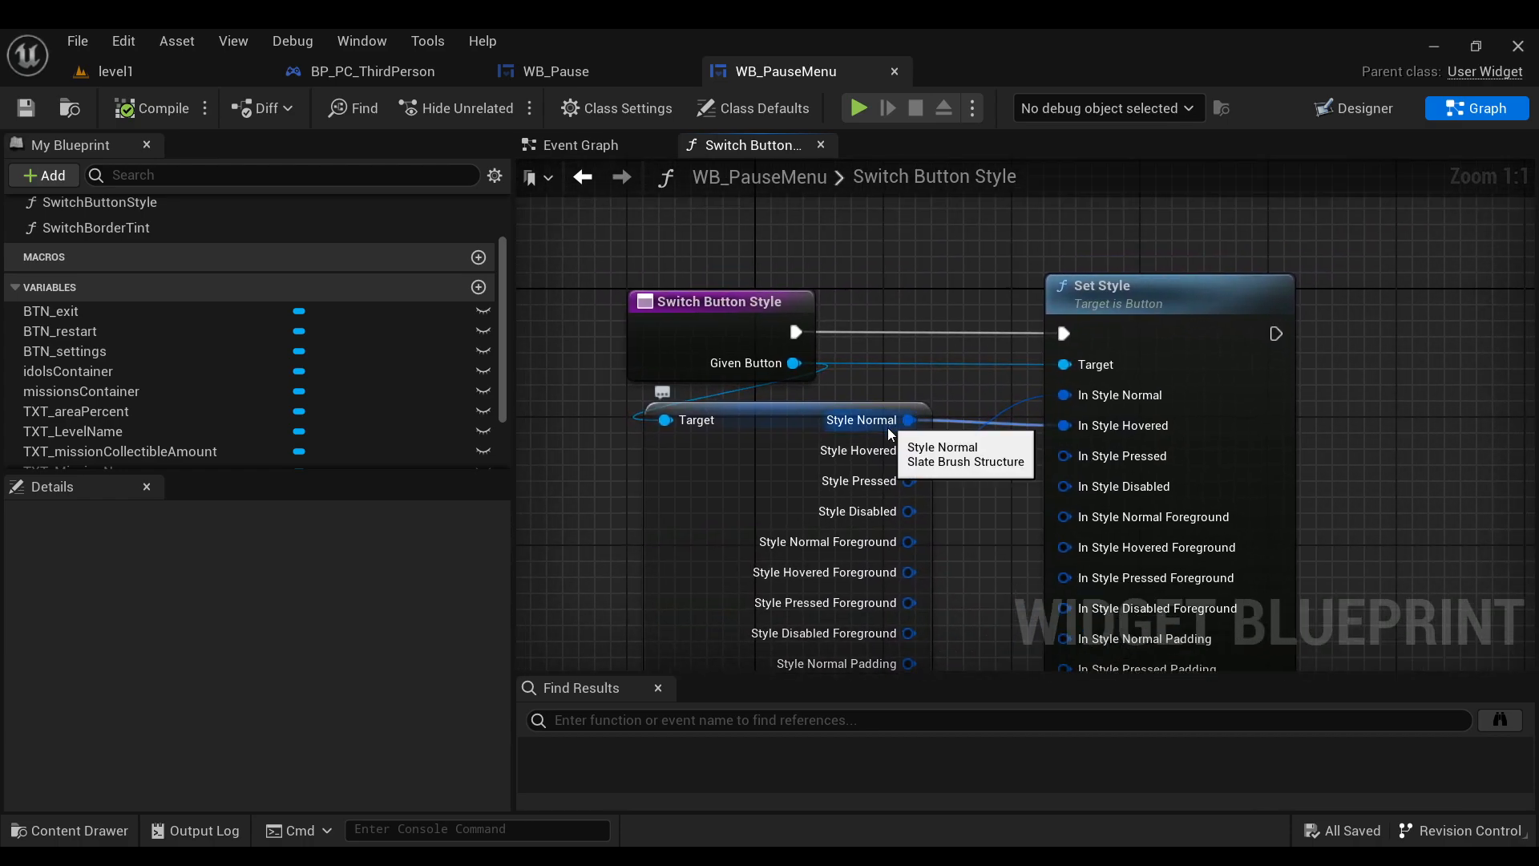
pyautogui.moveTo(976, 383)
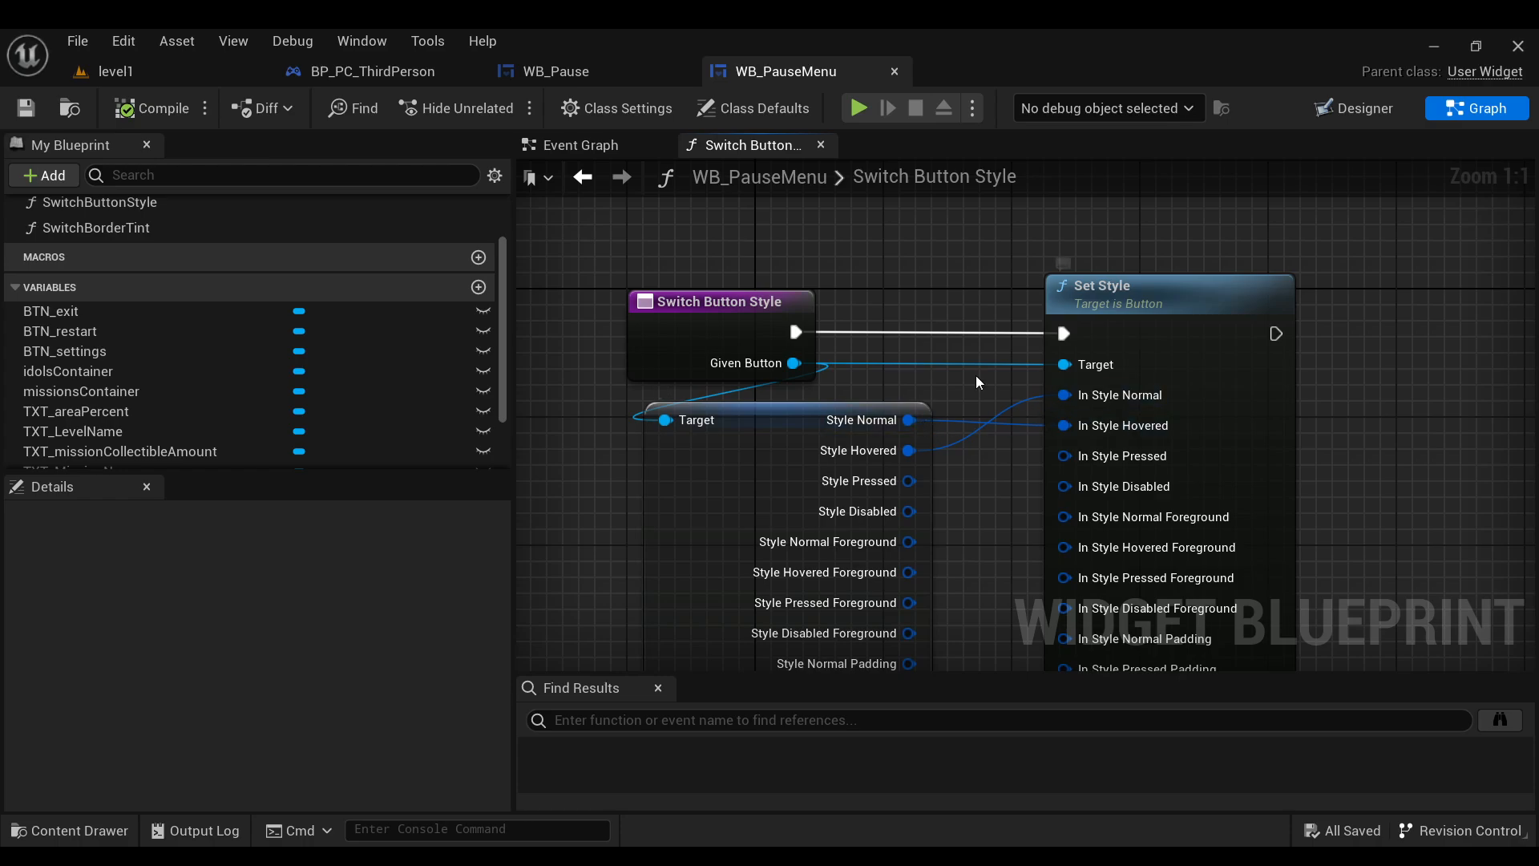
pyautogui.moveTo(943, 475)
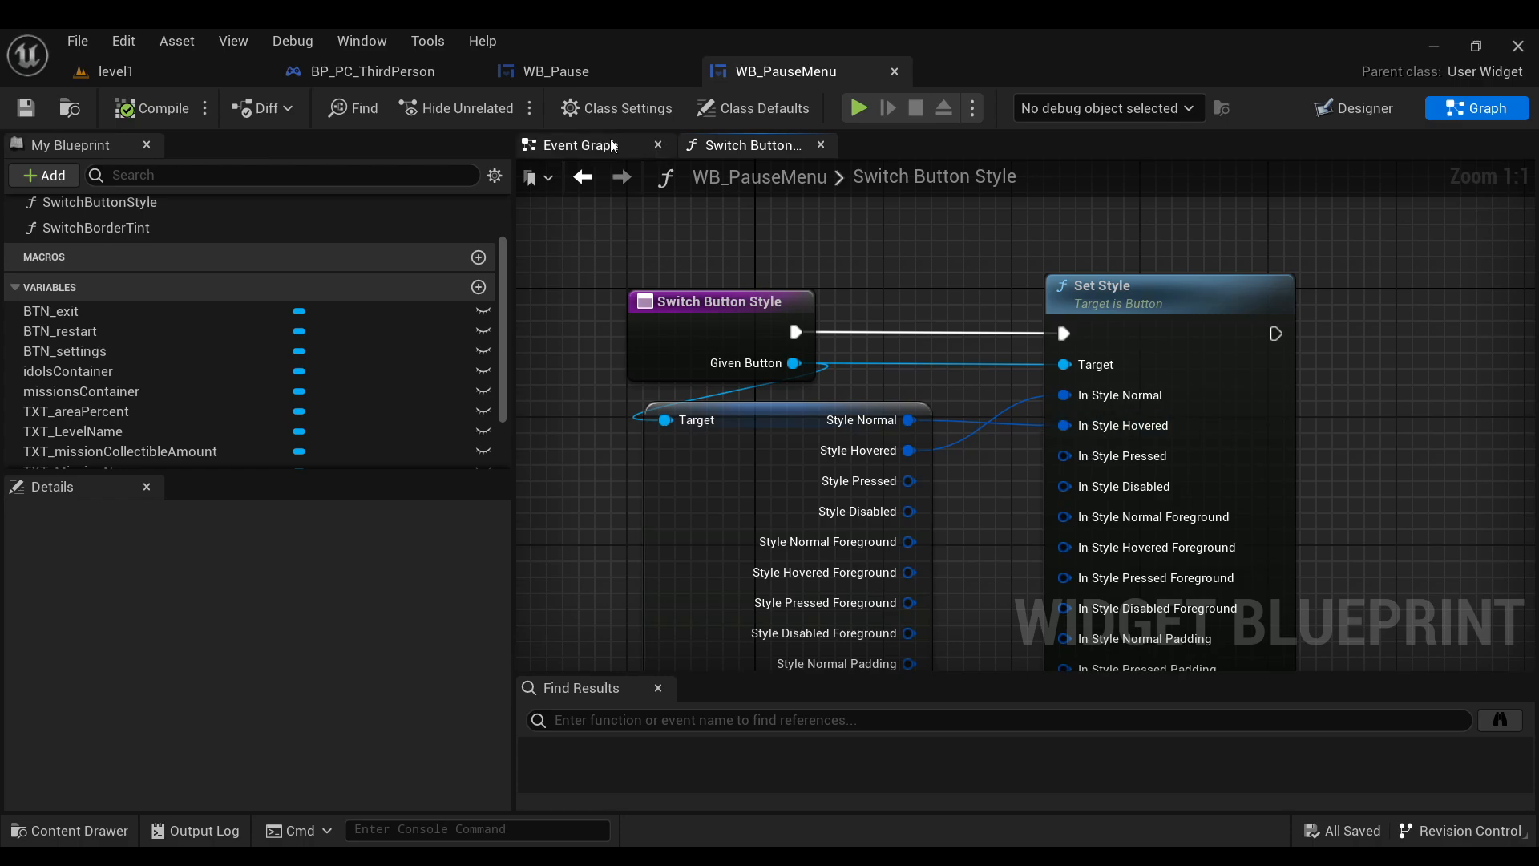
# - Set Make SlateColor's specified tint to yellow and compile WB_PauseMenu
pyautogui.click(579, 145)
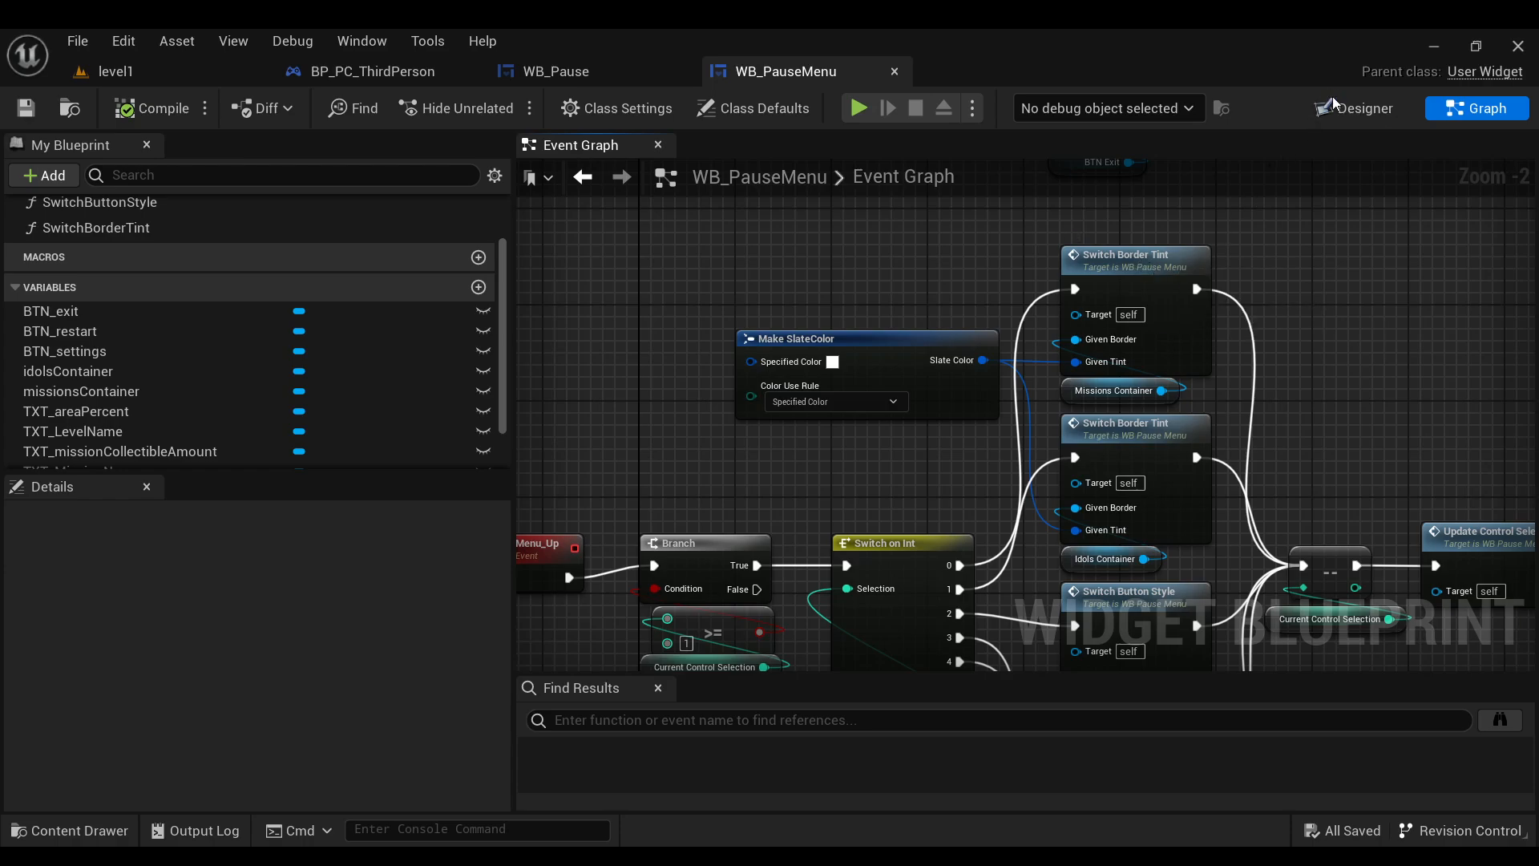
pyautogui.click(1363, 107)
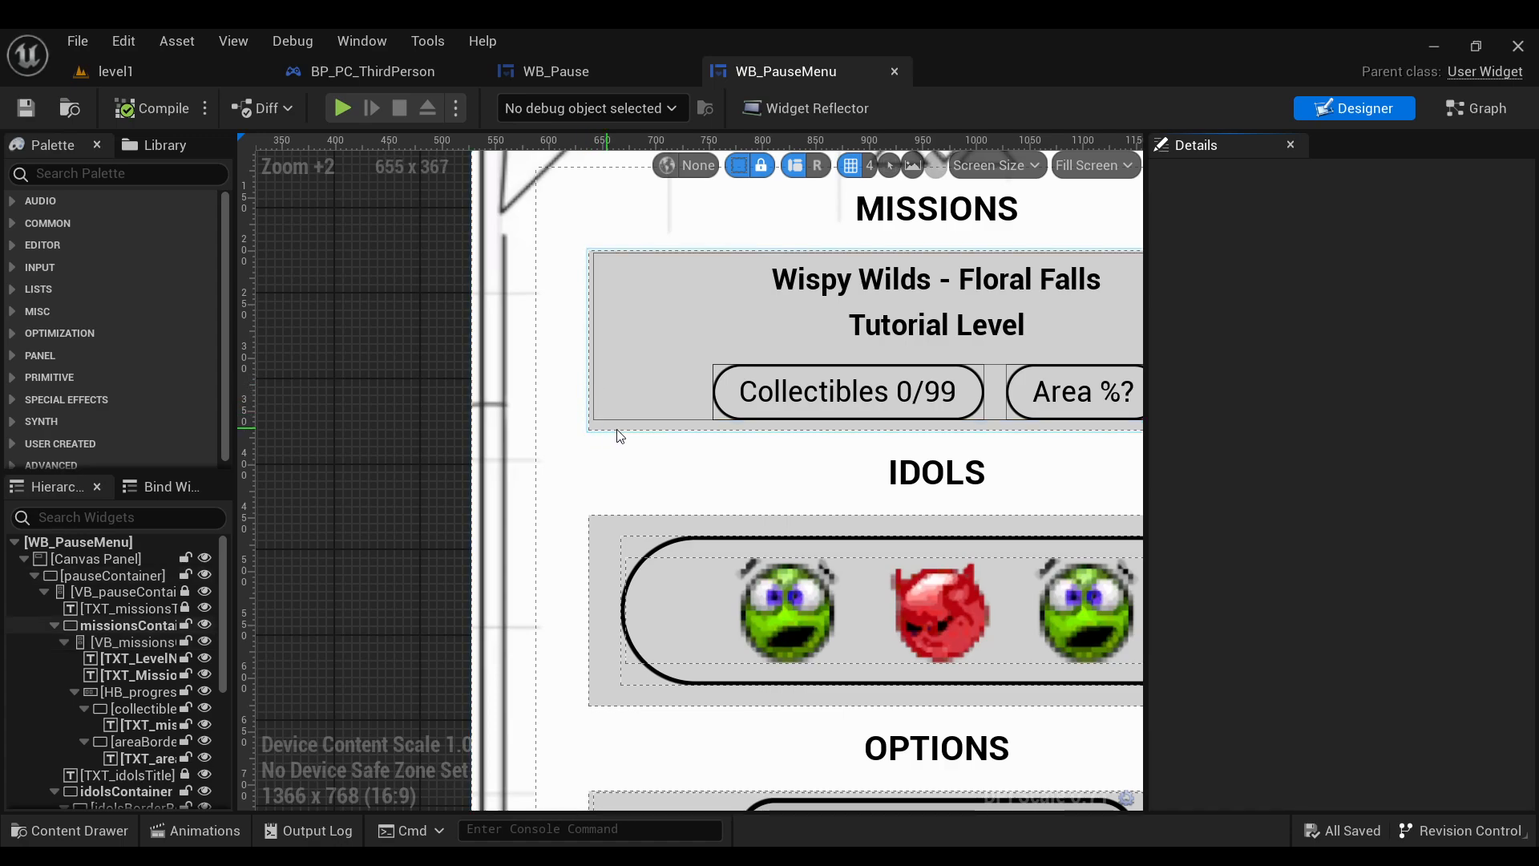
pyautogui.click(1475, 108)
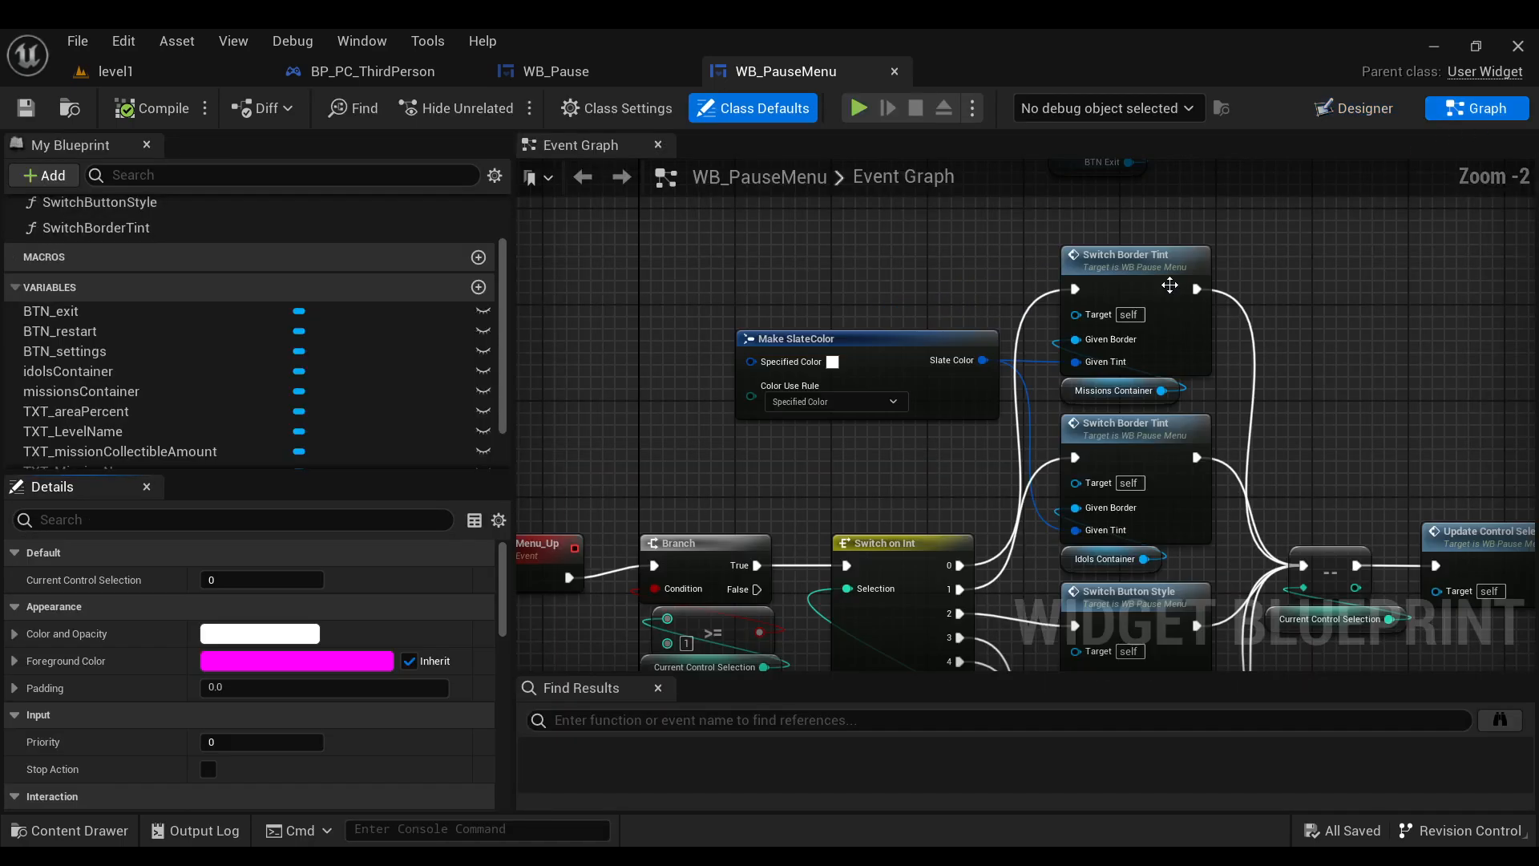
pyautogui.scroll(-3)
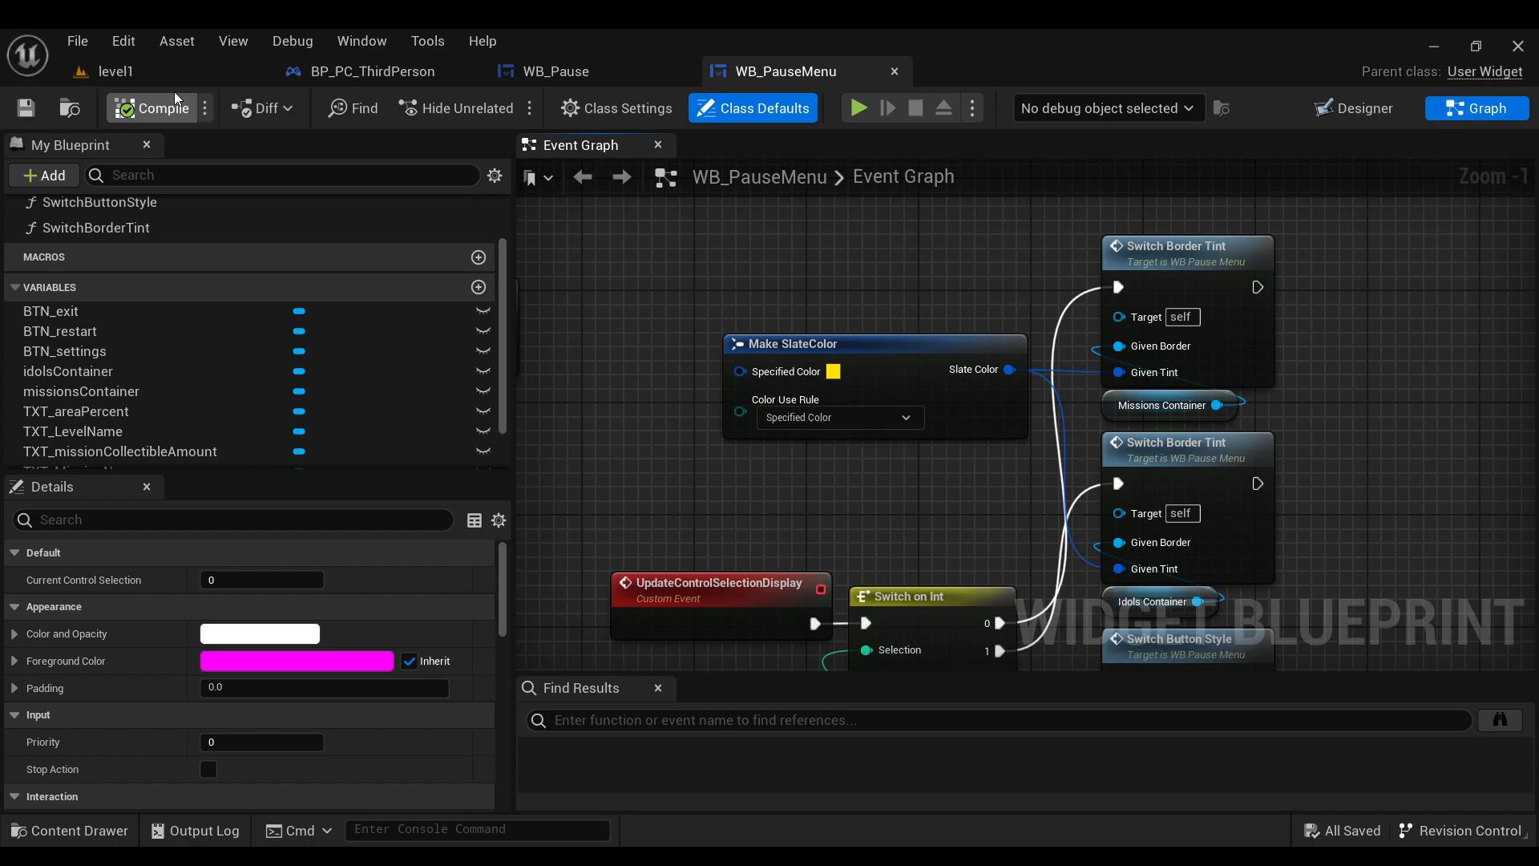
pyautogui.click(115, 71)
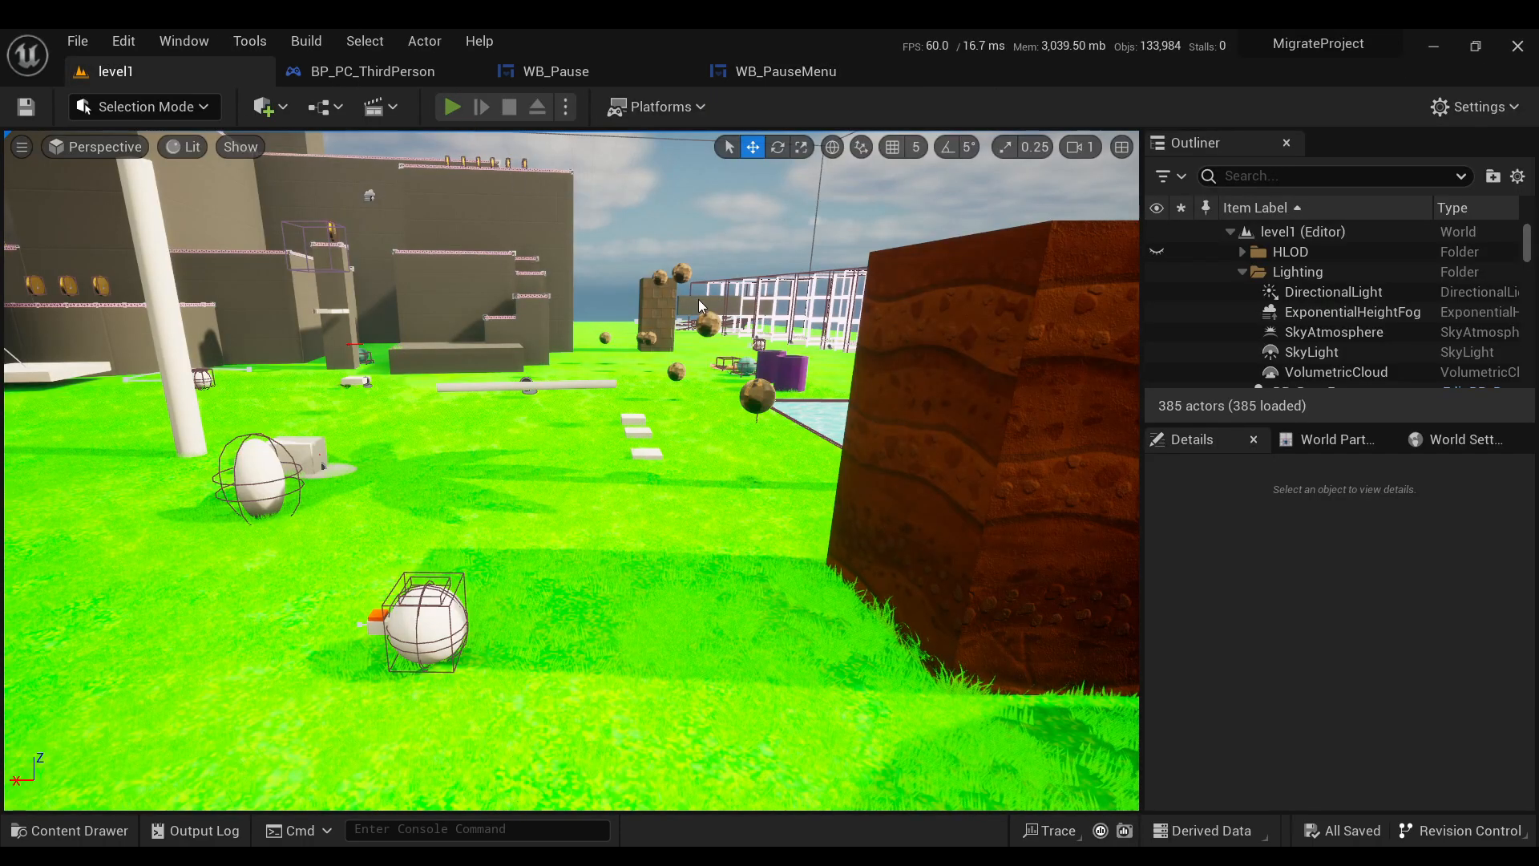
pyautogui.click(450, 107)
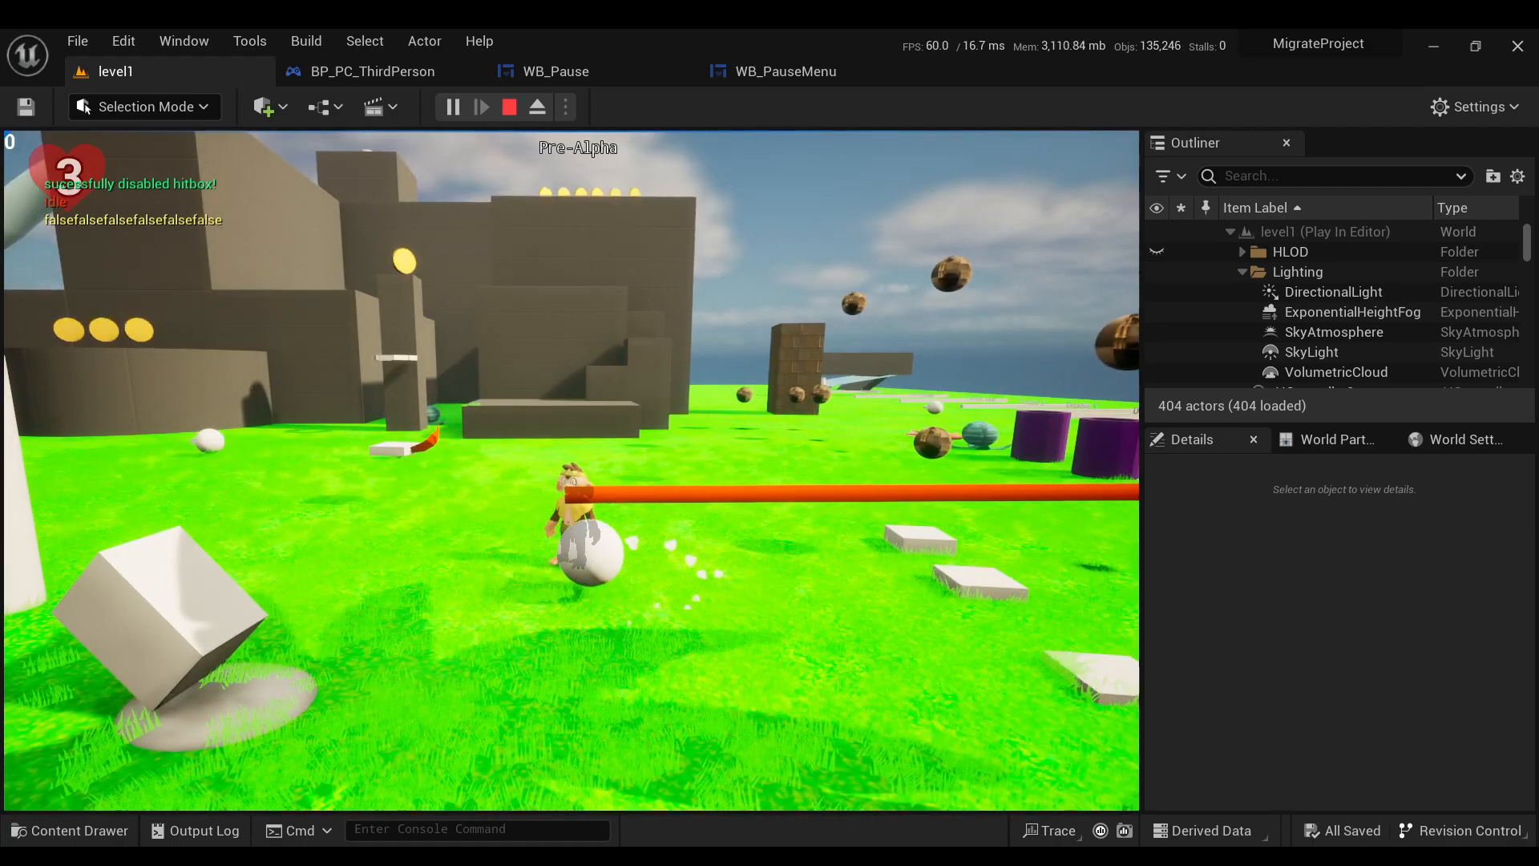
pyautogui.click(508, 107)
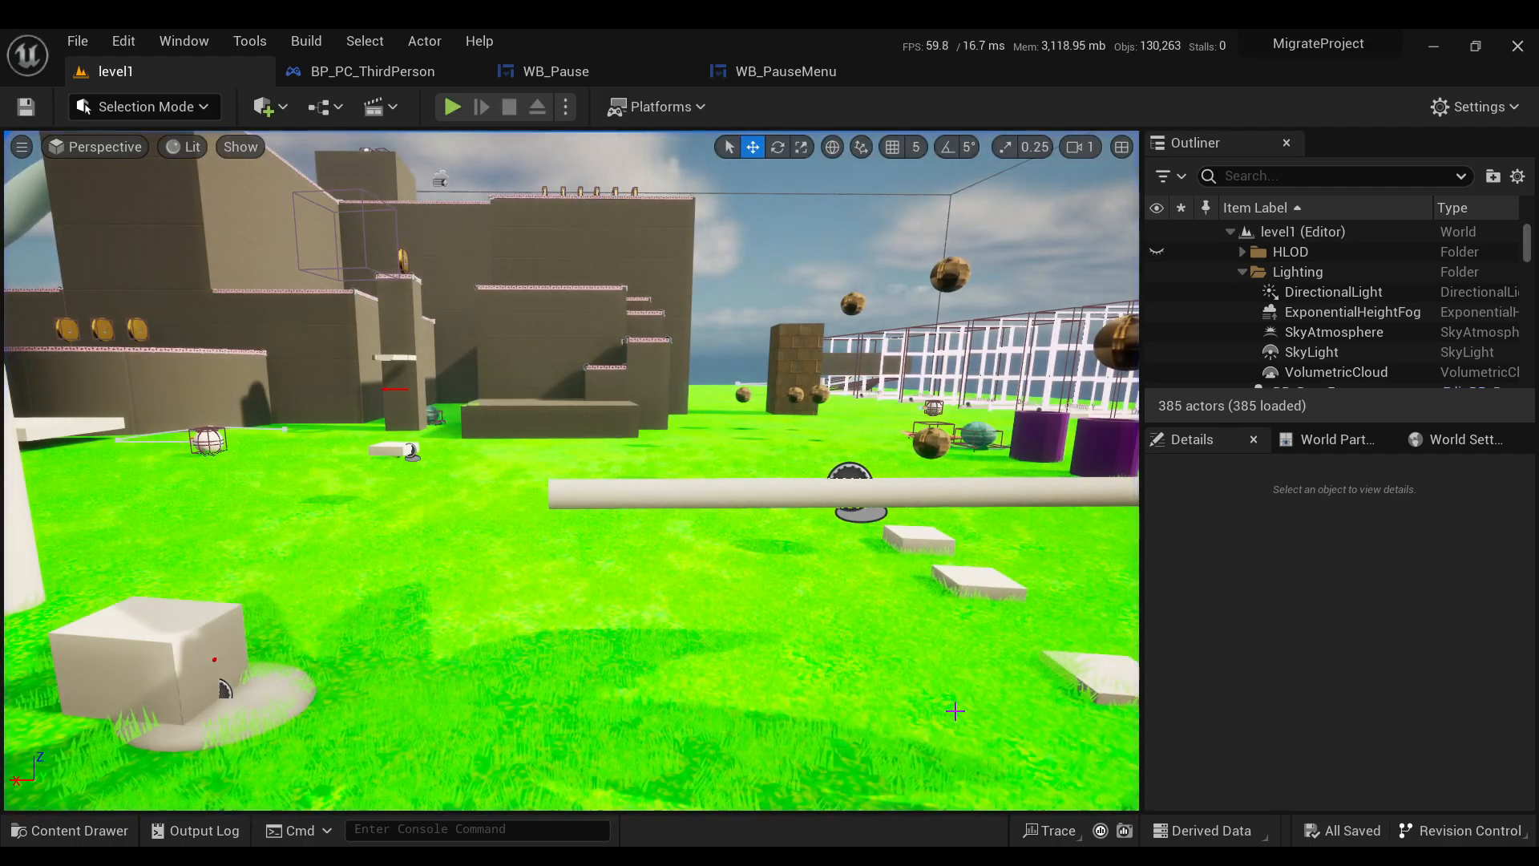